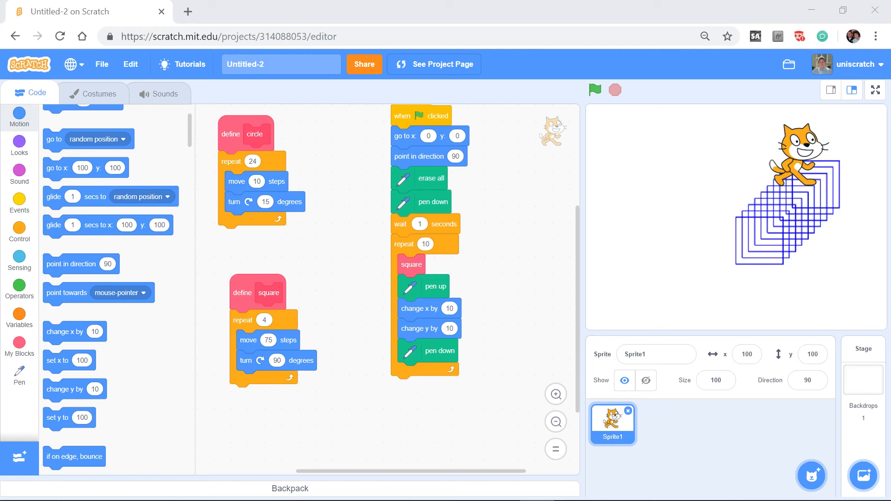
{"action": "mouse_move", "coordinate": [243, 295]}
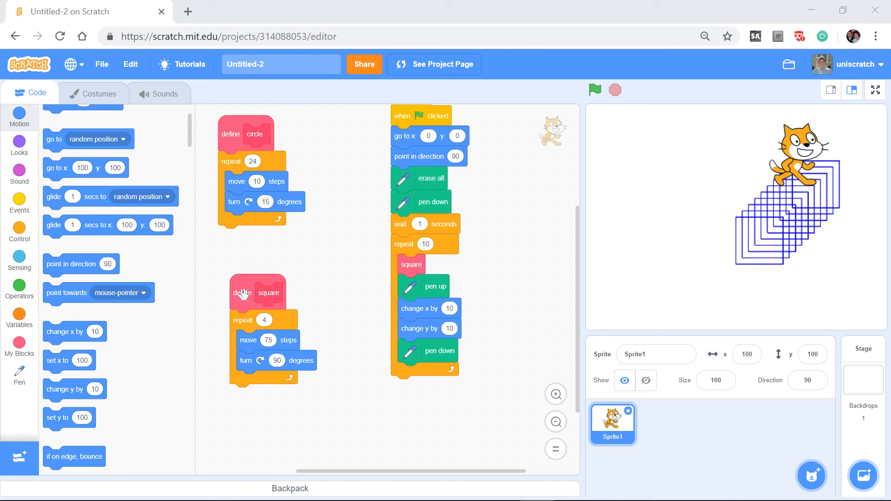
- Drag the 'define square' stack up to sit directly below the 'define circle' stack
{"action": "left_click_drag", "start_coordinate": [241, 292], "coordinate": [233, 266]}
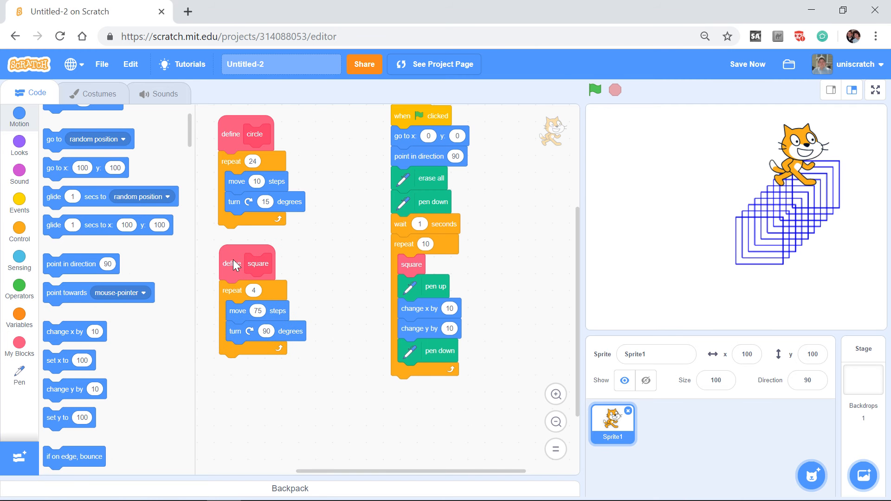
{"action": "mouse_move", "coordinate": [176, 337]}
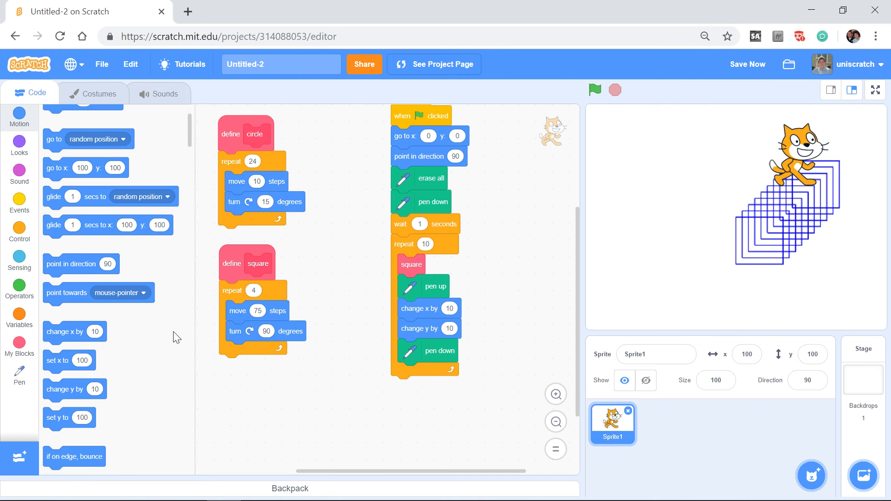
{"action": "mouse_move", "coordinate": [153, 339]}
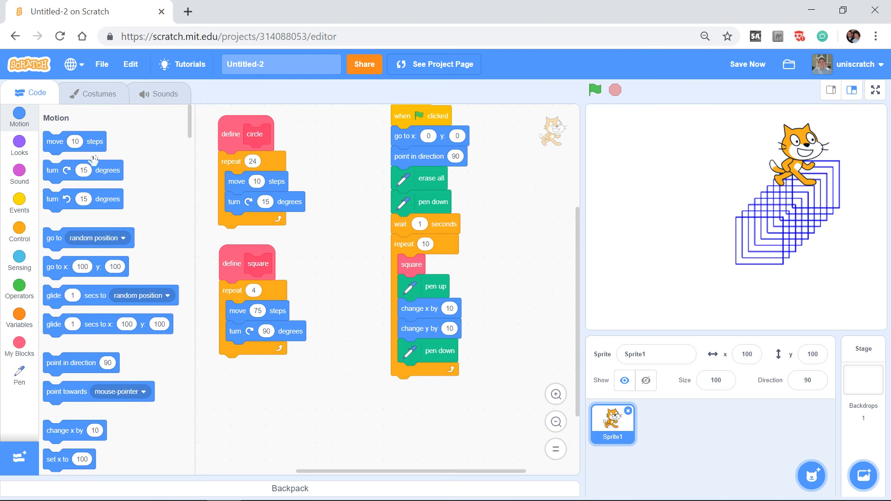
{"action": "mouse_move", "coordinate": [113, 152]}
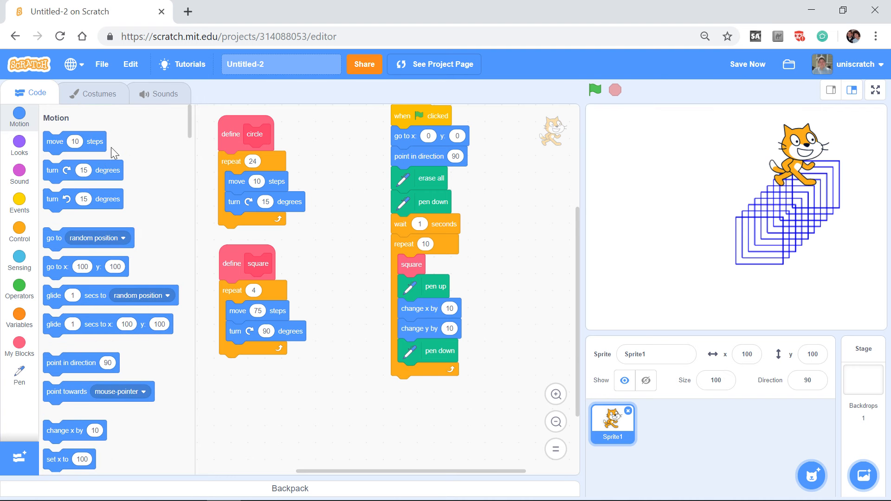
{"action": "mouse_move", "coordinate": [240, 132]}
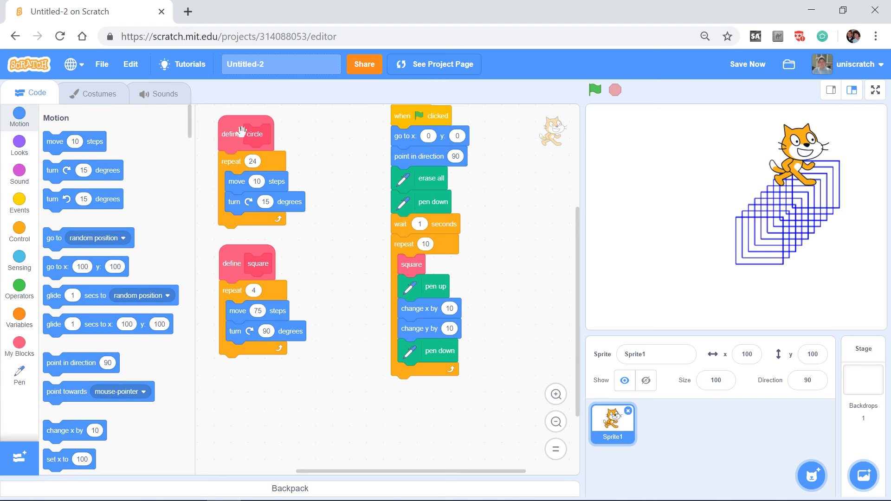
{"action": "mouse_move", "coordinate": [284, 140]}
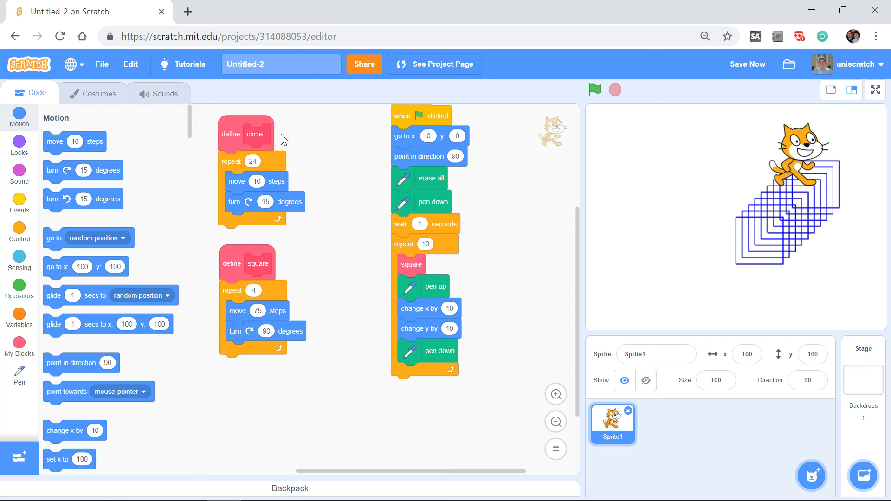
{"action": "mouse_move", "coordinate": [190, 114]}
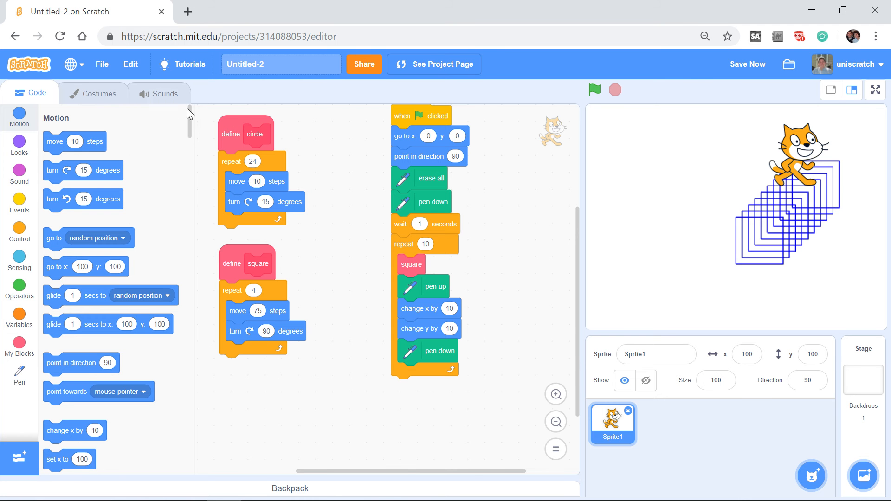
{"action": "scroll", "scroll_direction": "down", "scroll_amount": 3}
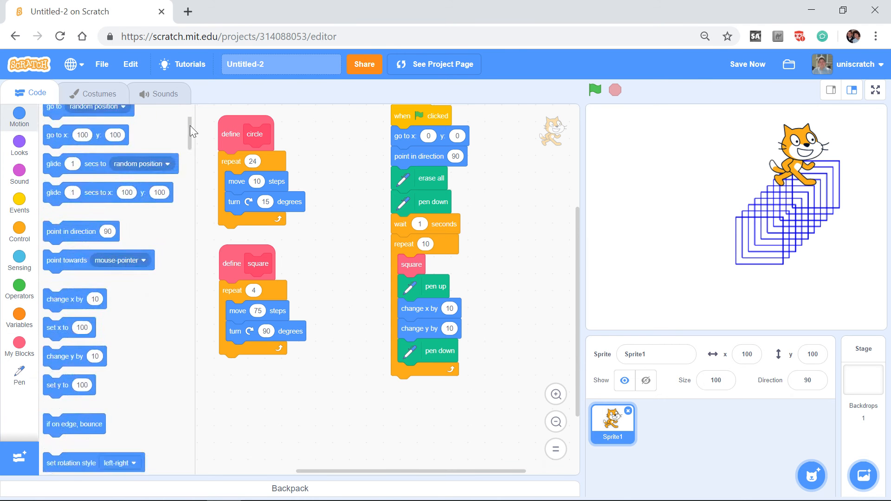
{"action": "left_click", "coordinate": [19, 145]}
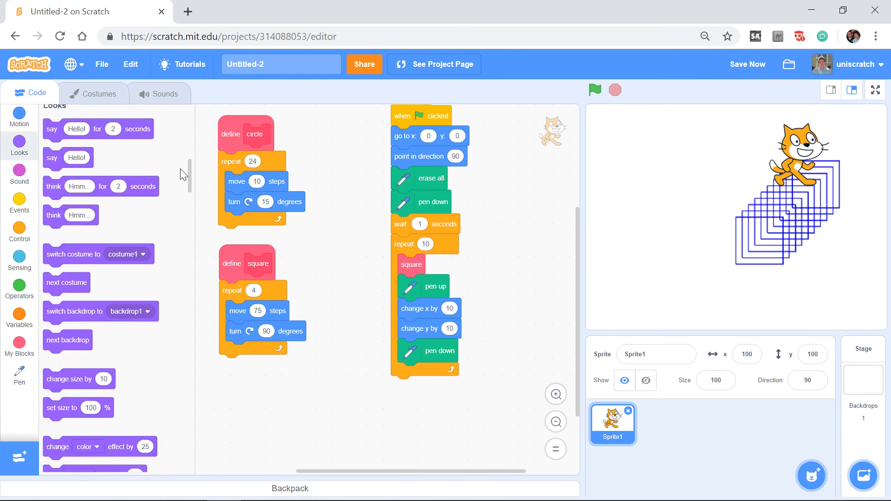
{"action": "scroll", "scroll_direction": "down", "scroll_amount": 3}
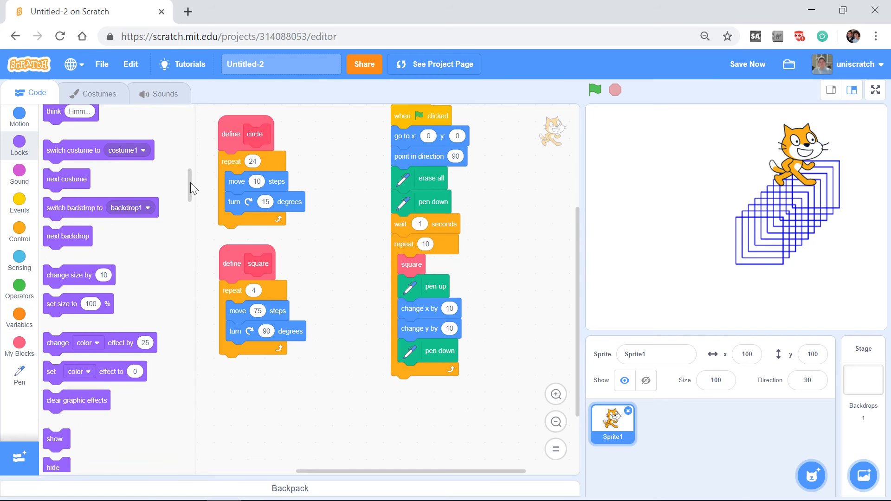
{"action": "scroll", "scroll_direction": "down", "scroll_amount": 3}
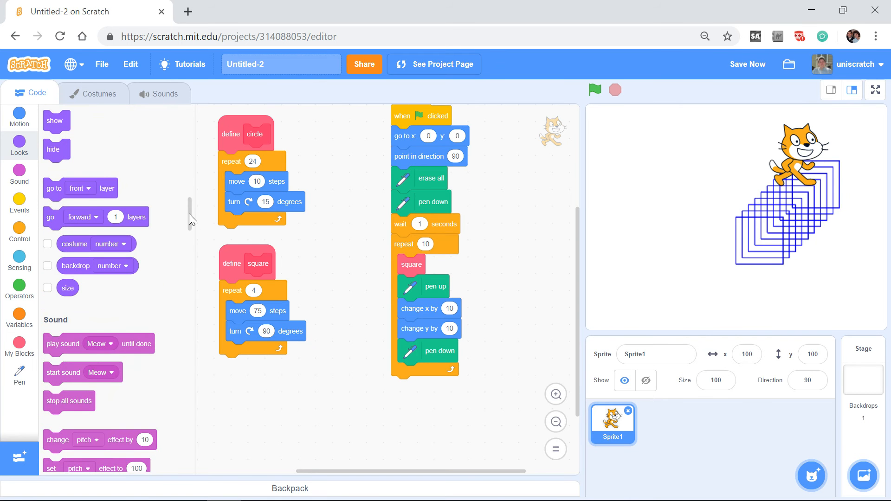
{"action": "mouse_move", "coordinate": [51, 123]}
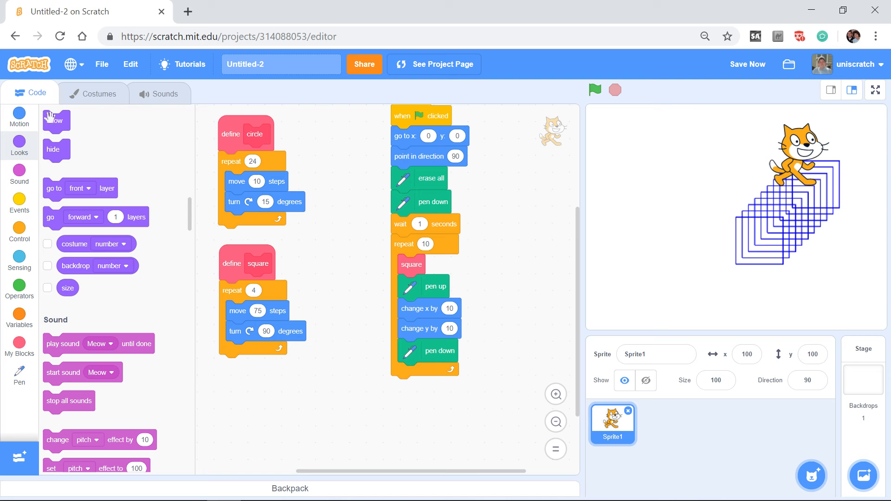
{"action": "mouse_move", "coordinate": [185, 214]}
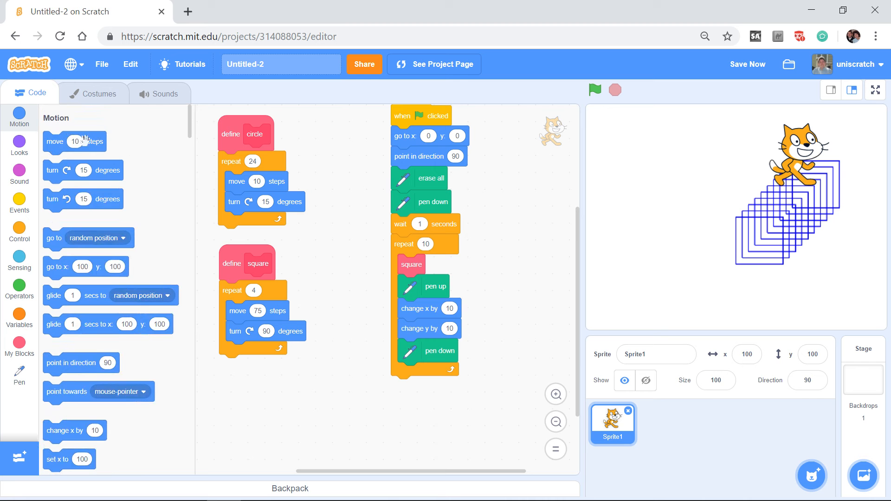
{"action": "mouse_move", "coordinate": [106, 170]}
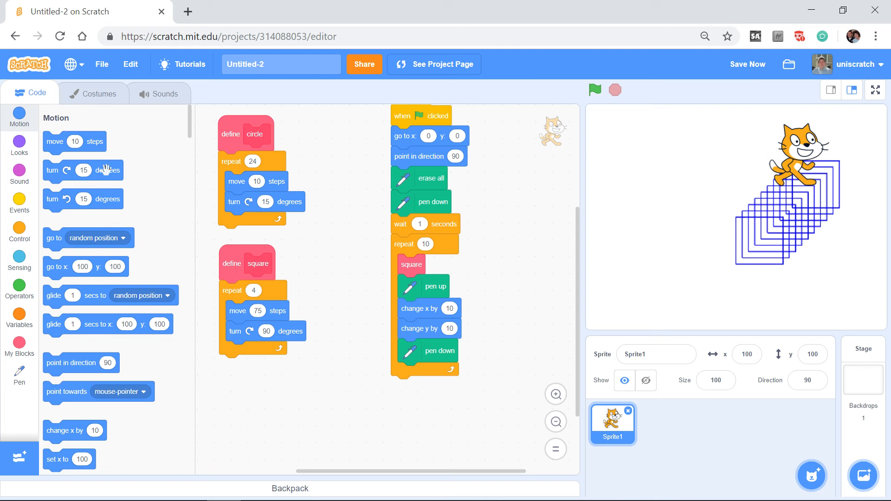
{"action": "mouse_move", "coordinate": [75, 141]}
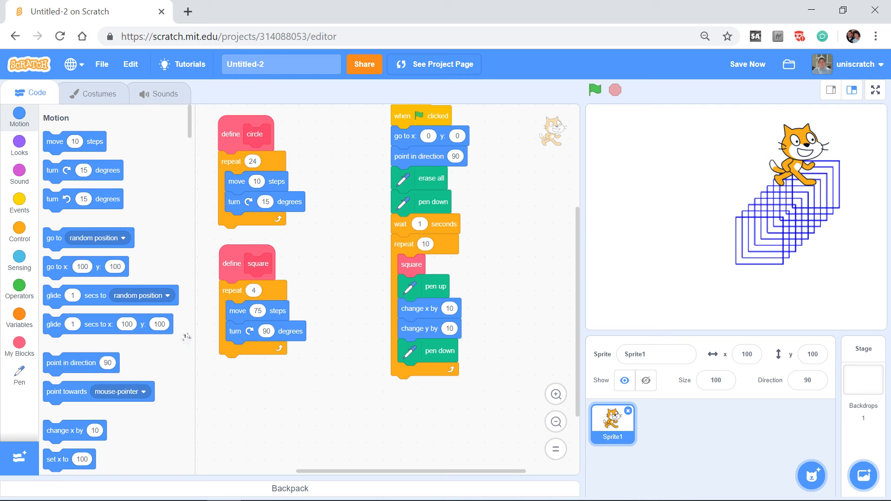
{"action": "mouse_move", "coordinate": [51, 145]}
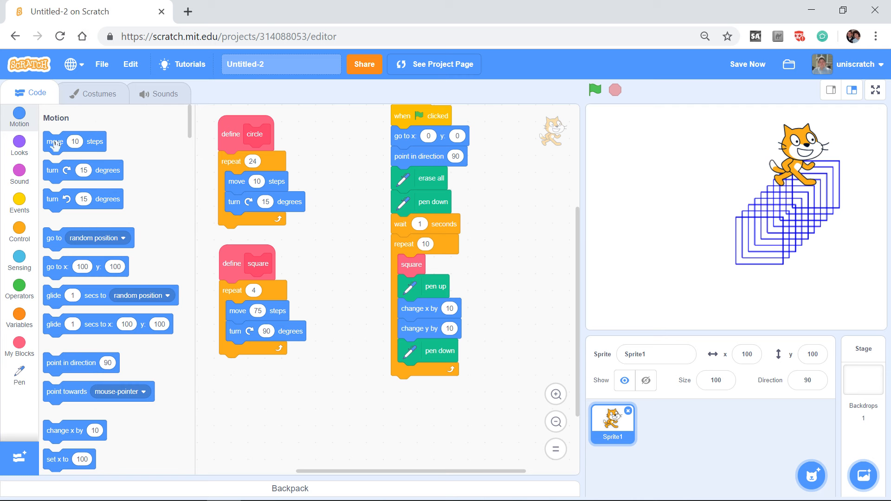
{"action": "mouse_move", "coordinate": [68, 160]}
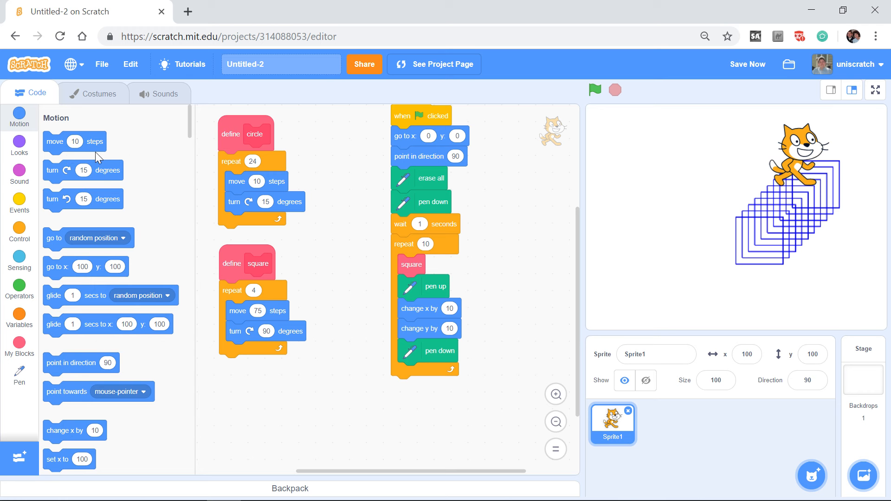
{"action": "mouse_move", "coordinate": [104, 174]}
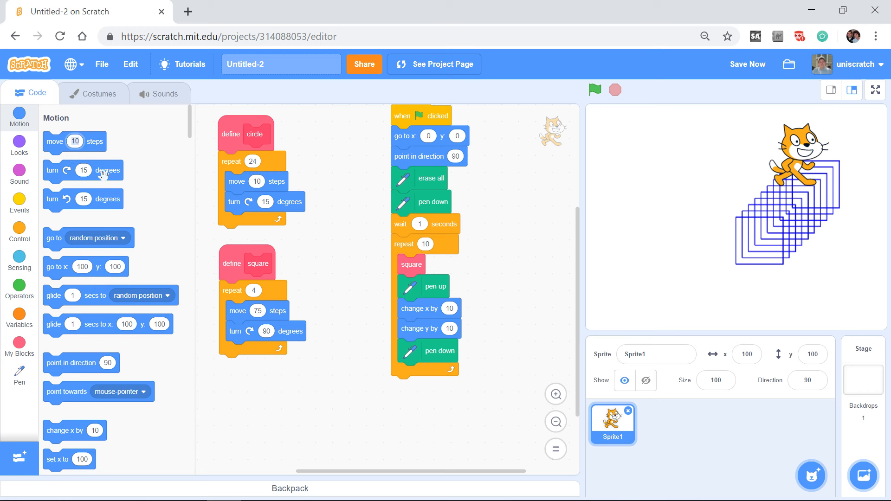
{"action": "left_click", "coordinate": [75, 142]}
{"action": "type", "text": "75"}
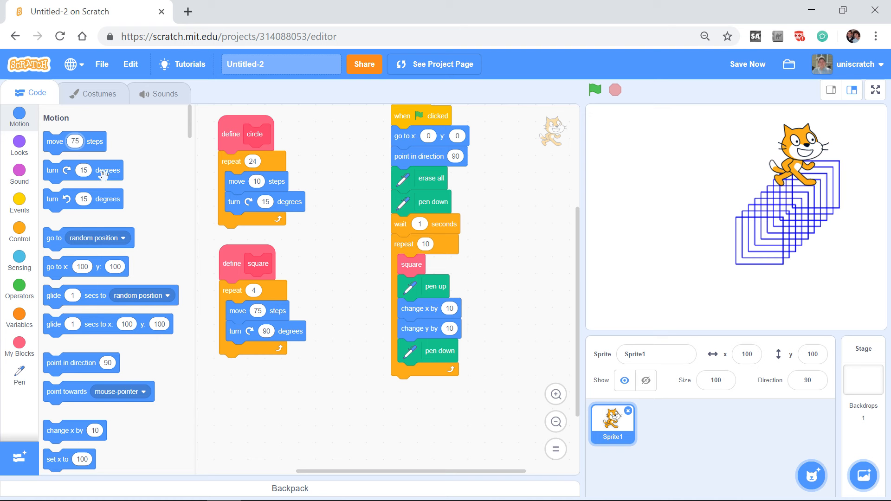
{"action": "mouse_move", "coordinate": [50, 140]}
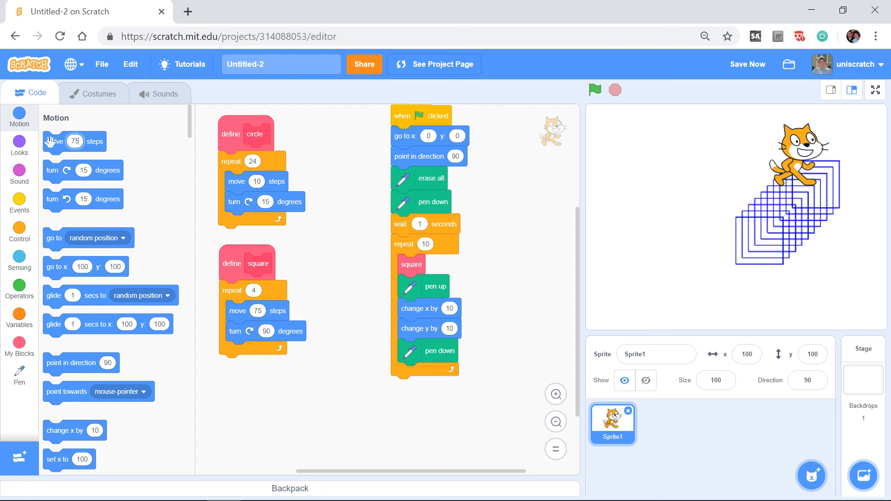
{"action": "mouse_move", "coordinate": [259, 338]}
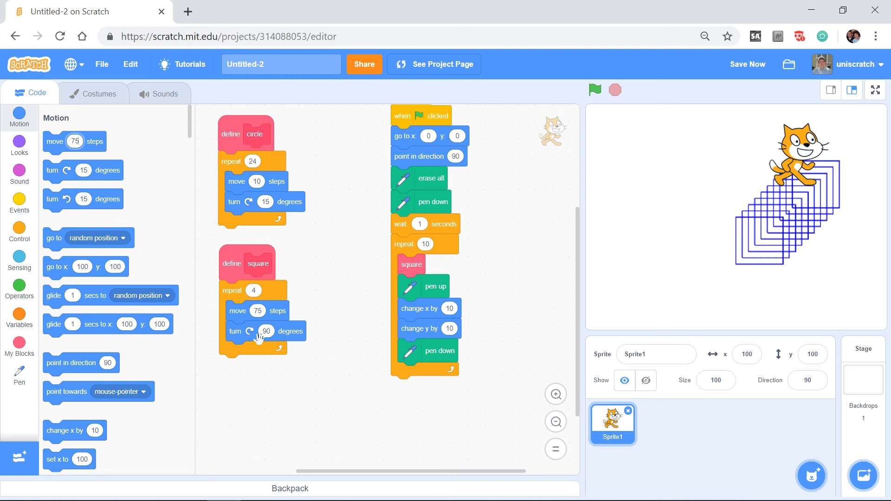
{"action": "mouse_move", "coordinate": [247, 297]}
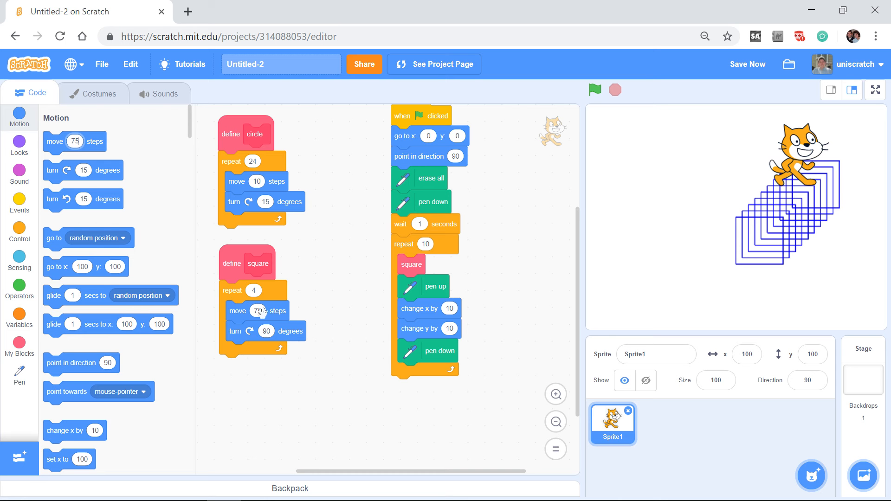
{"action": "left_click", "coordinate": [256, 311]}
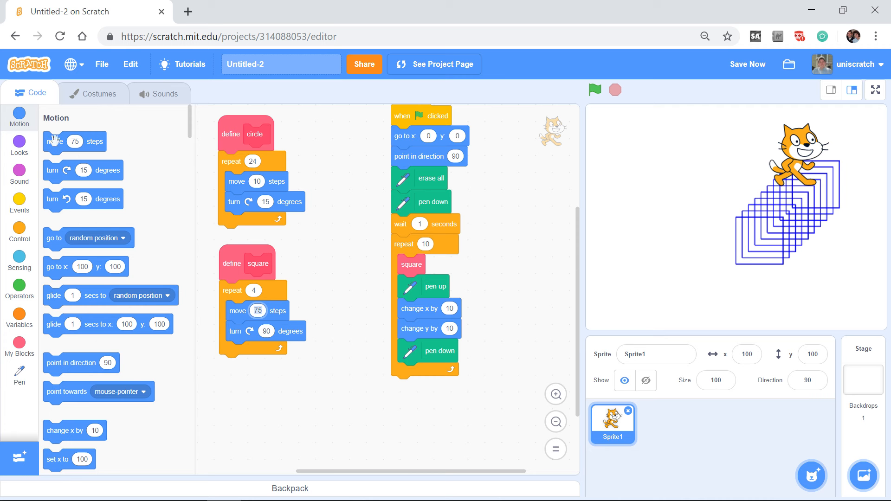
{"action": "mouse_move", "coordinate": [94, 140]}
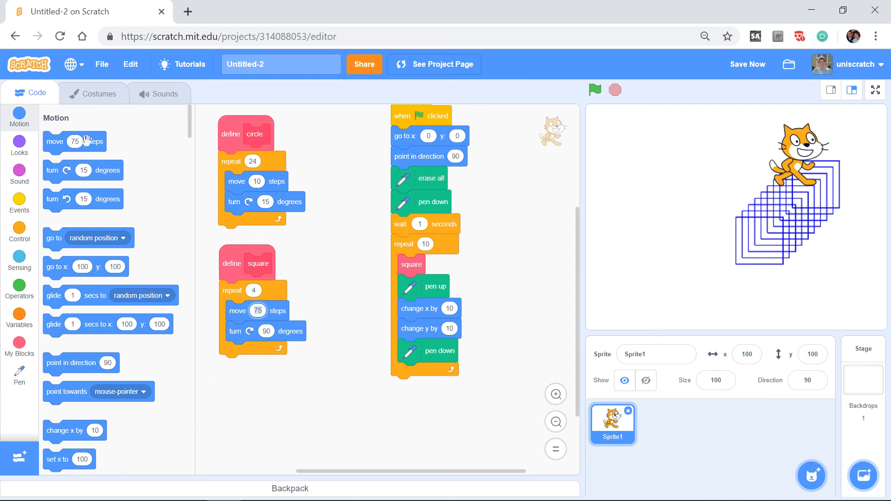
{"action": "mouse_move", "coordinate": [40, 153]}
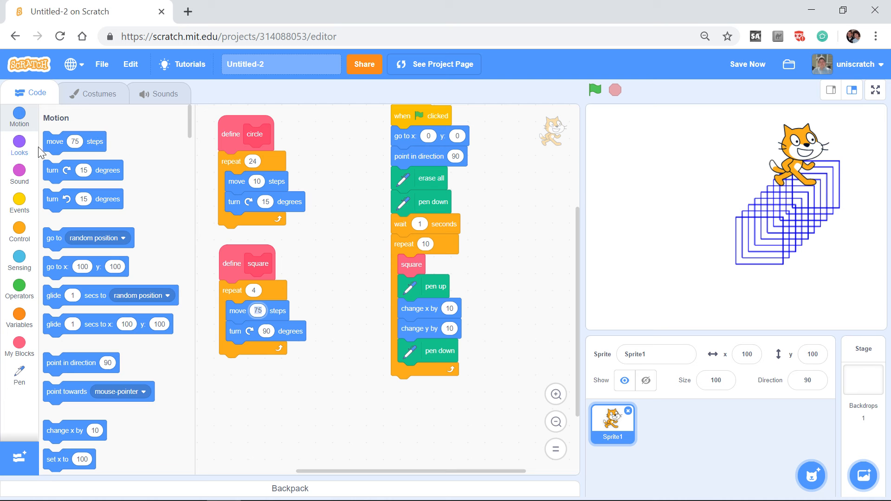
{"action": "mouse_move", "coordinate": [97, 143]}
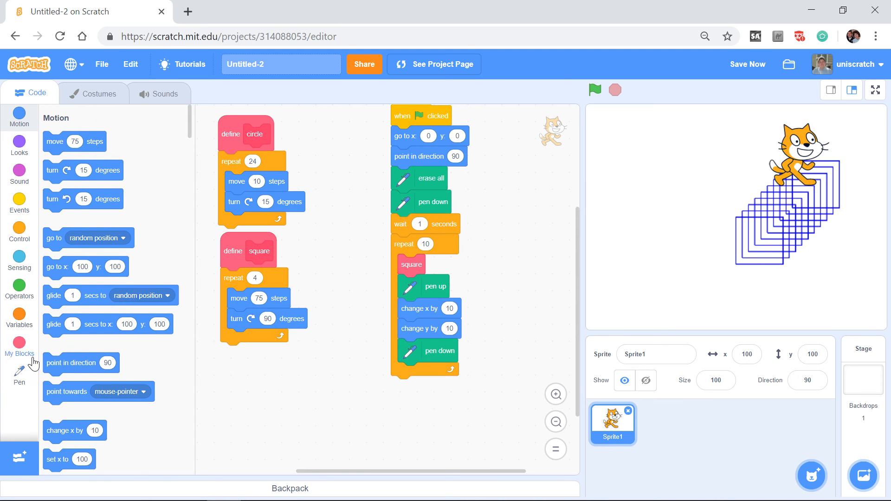
- Start a new custom block in My Blocks named 'square: size'
{"action": "left_click", "coordinate": [19, 347]}
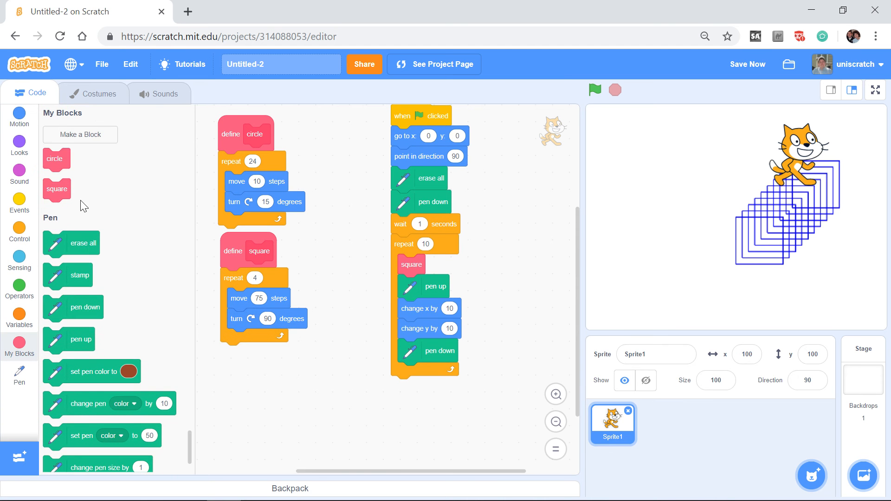
{"action": "left_click", "coordinate": [80, 135]}
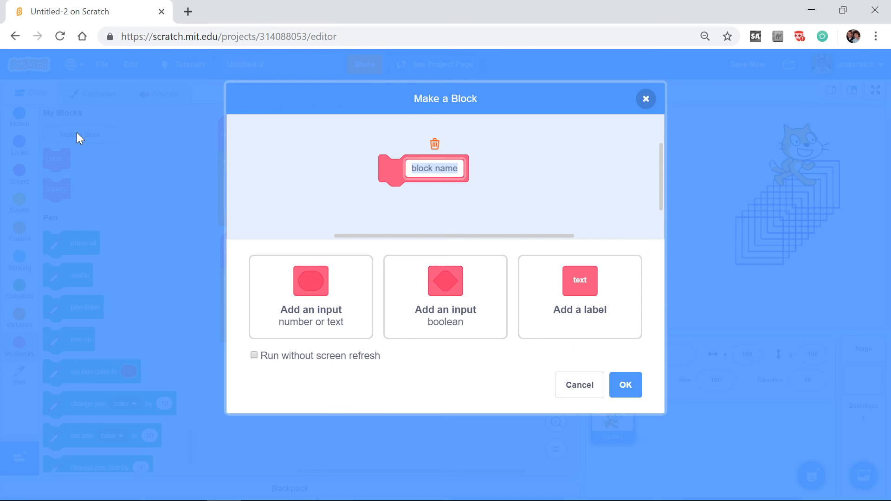
{"action": "mouse_move", "coordinate": [527, 348]}
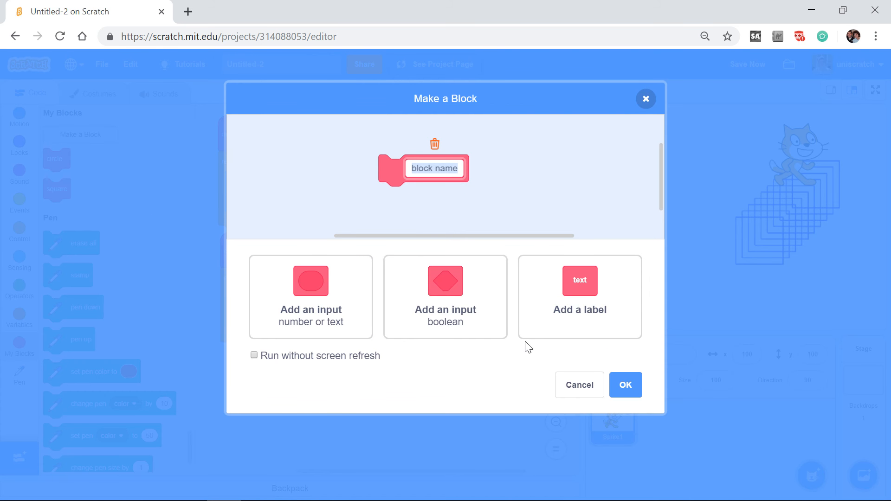
{"action": "type", "text": "square"}
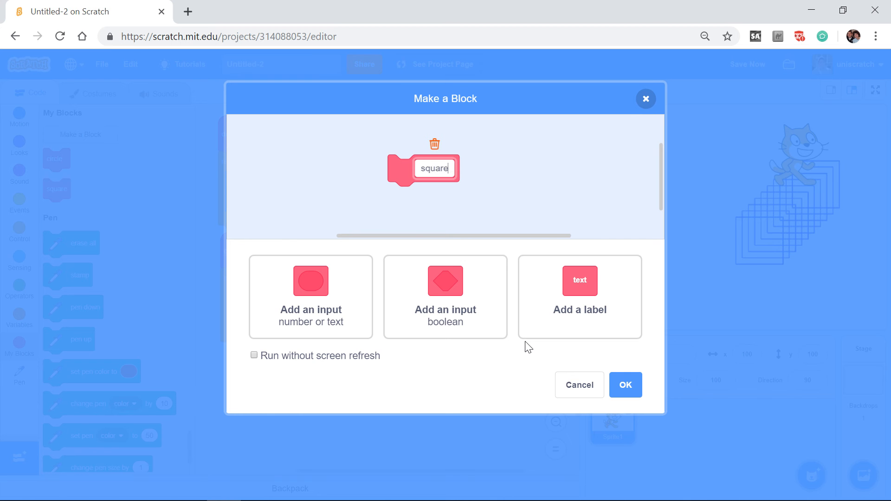
{"action": "type", "text": ": size"}
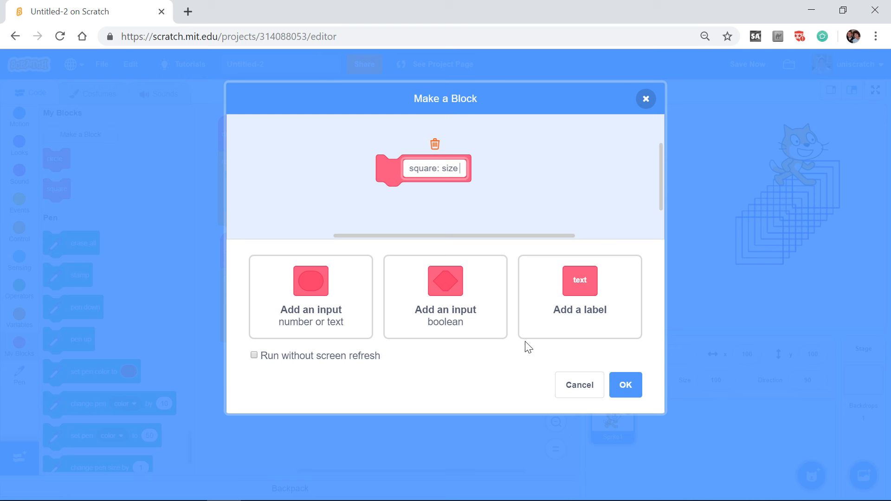
{"action": "mouse_move", "coordinate": [485, 170]}
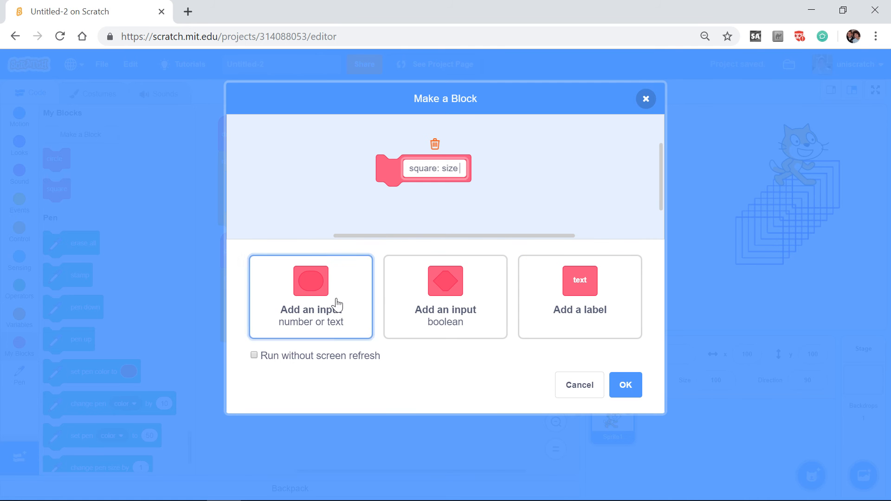
{"action": "mouse_move", "coordinate": [347, 282]}
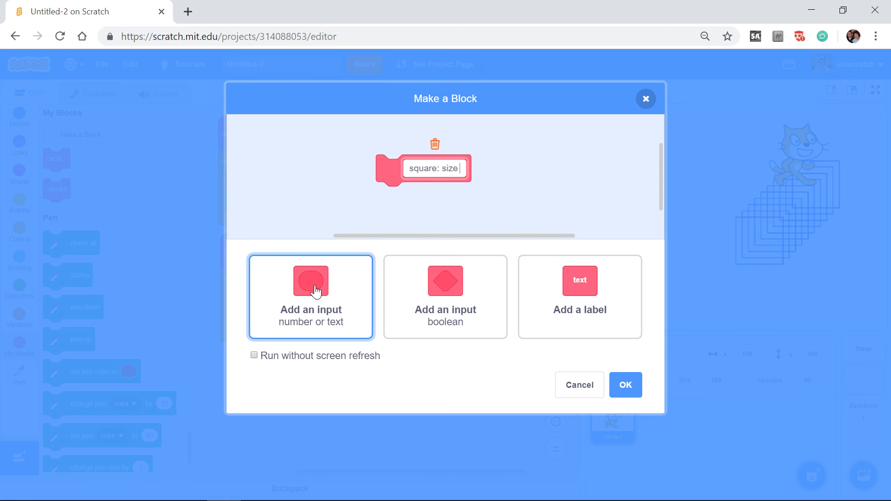
- Add a number input to the block and name it 'length'
{"action": "left_click", "coordinate": [310, 281]}
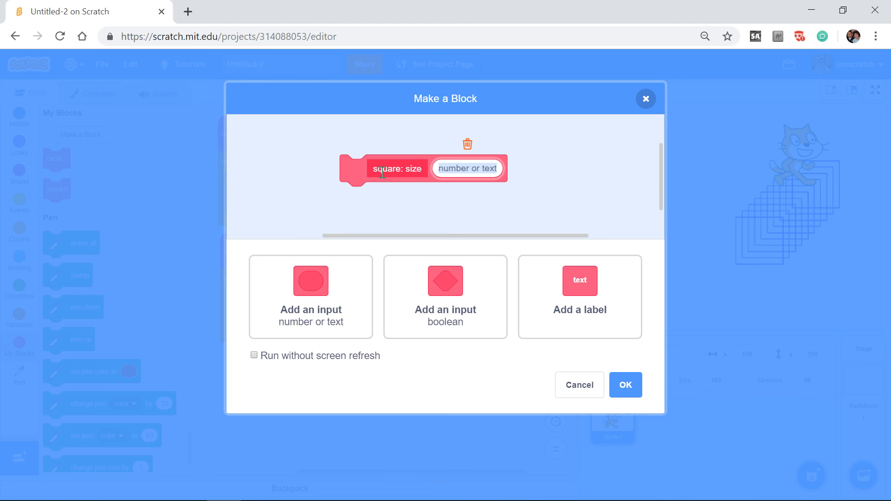
{"action": "mouse_move", "coordinate": [421, 169]}
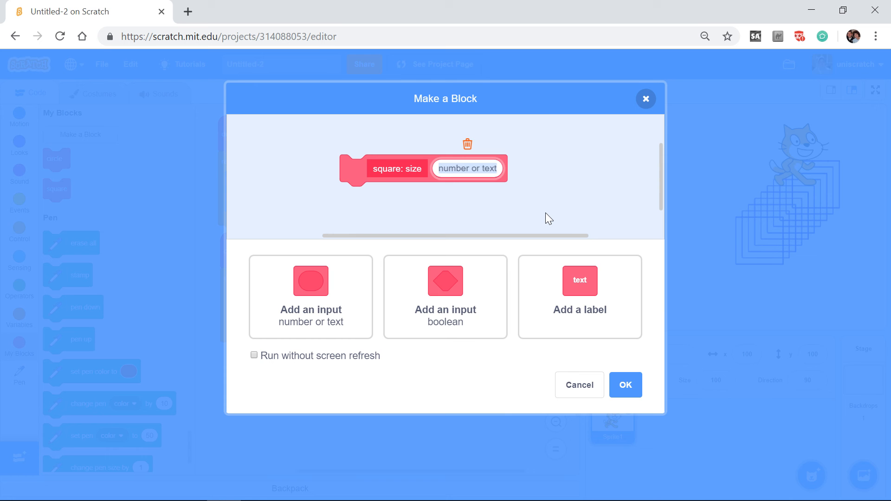
{"action": "type", "text": "length"}
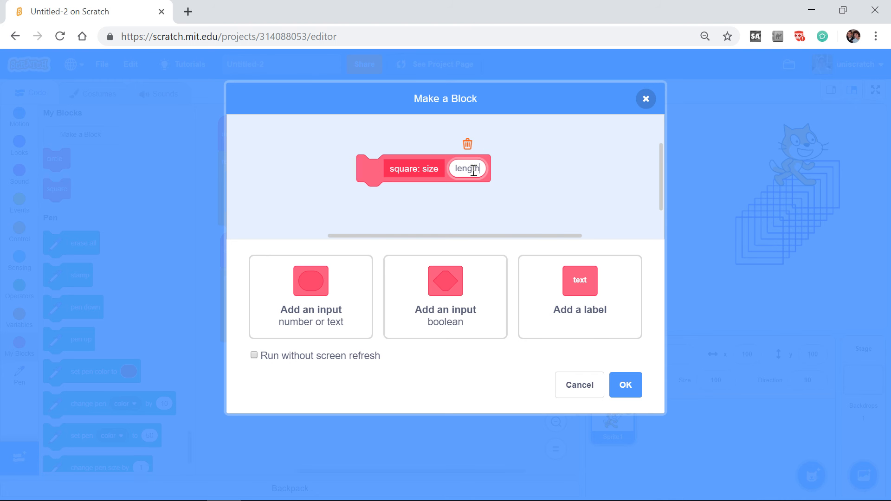
{"action": "mouse_move", "coordinate": [624, 395]}
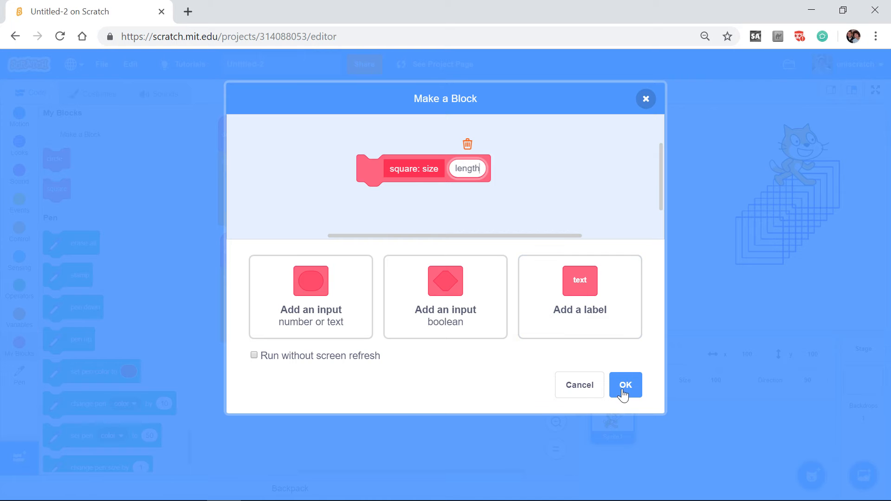
- Confirm the 'square: size' block and move the old circle and square definitions to the bottom
{"action": "left_click", "coordinate": [626, 385]}
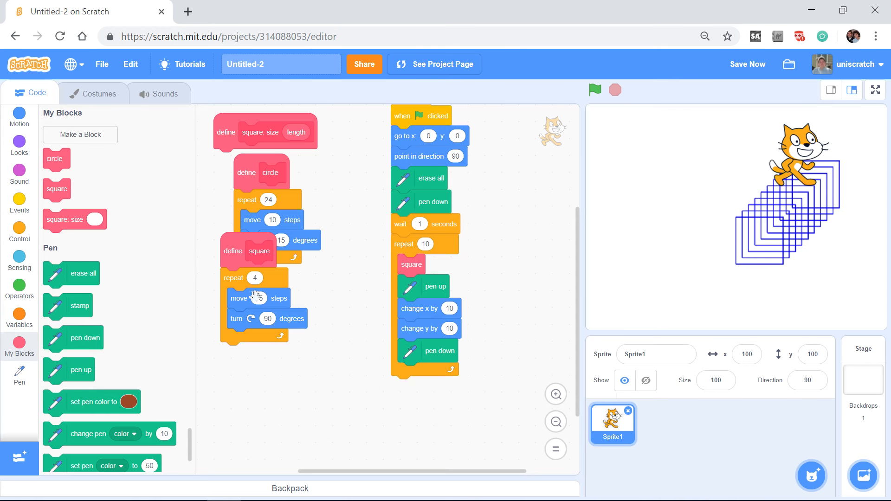
{"action": "left_click_drag", "start_coordinate": [247, 251], "coordinate": [506, 466]}
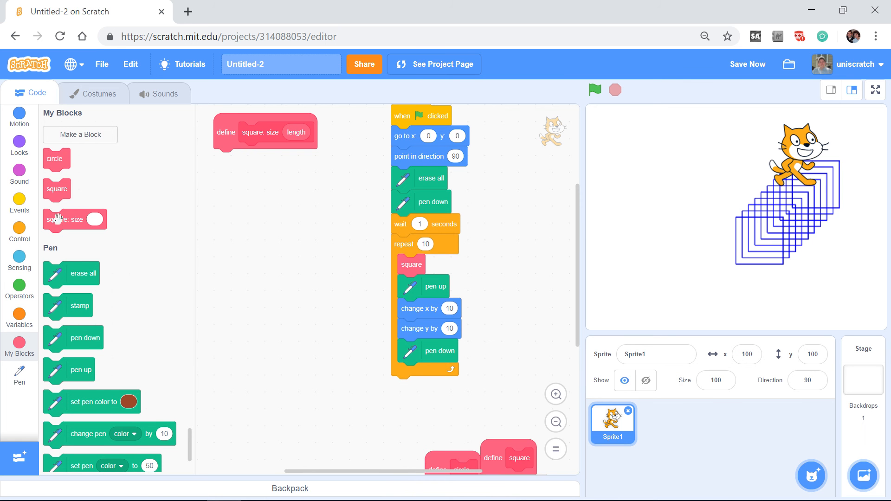
- Test a 'square: size' block with values 100, 75 and 20, then discard it
{"action": "left_click_drag", "start_coordinate": [75, 221], "coordinate": [247, 231]}
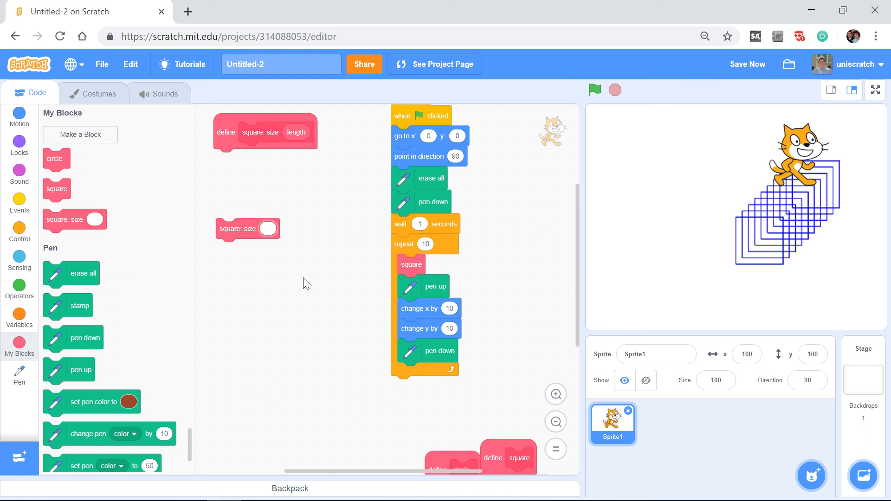
{"action": "type", "text": "100"}
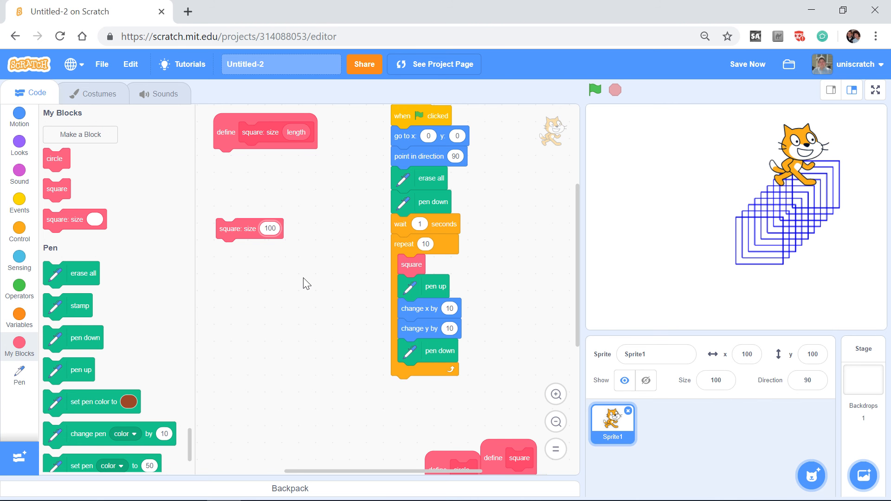
{"action": "type", "text": "75"}
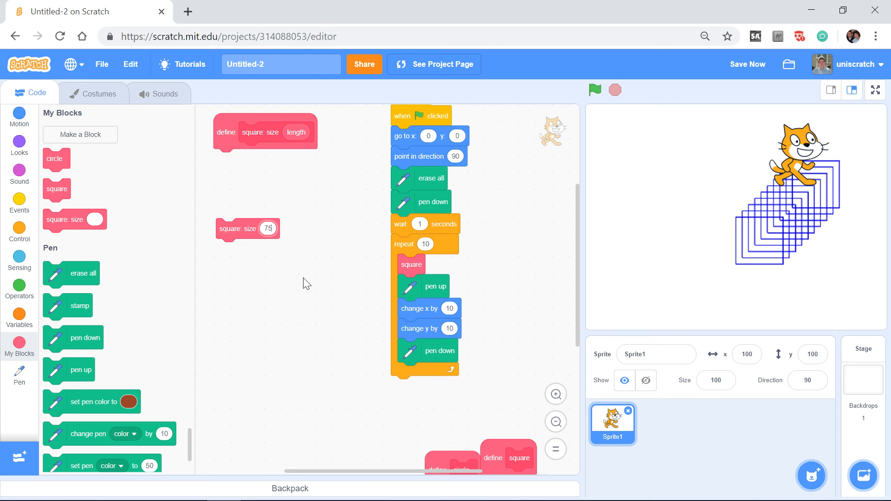
{"action": "type", "text": "20"}
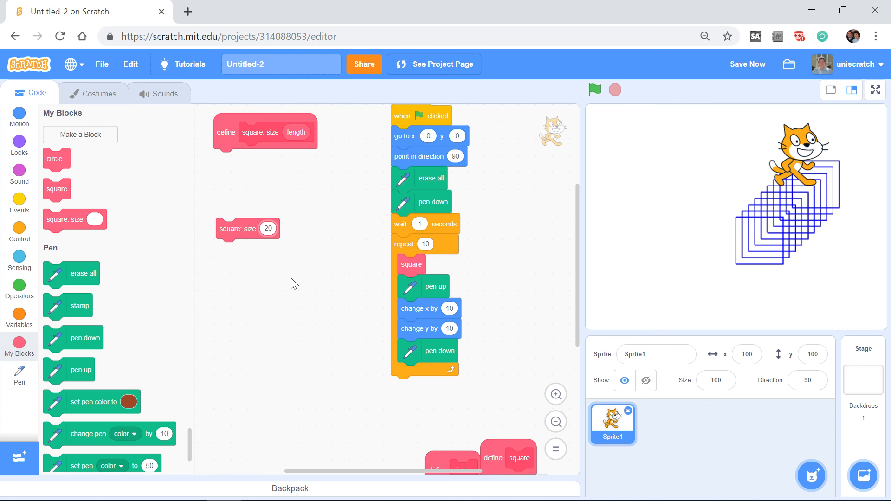
{"action": "left_click", "coordinate": [267, 228]}
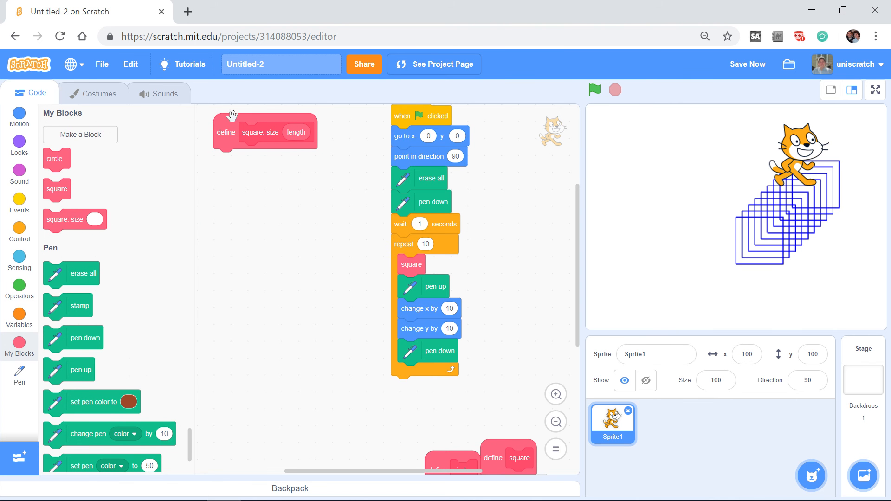
{"action": "scroll", "scroll_direction": "down", "scroll_amount": 3}
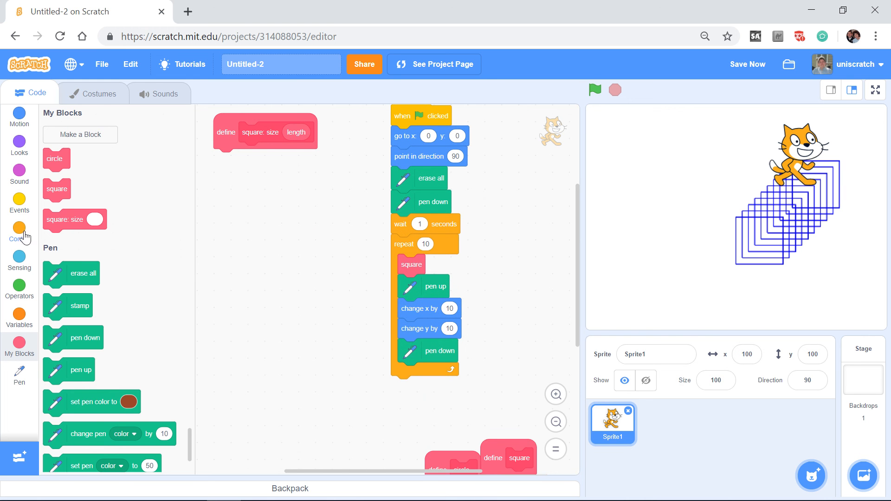
{"action": "left_click", "coordinate": [18, 228]}
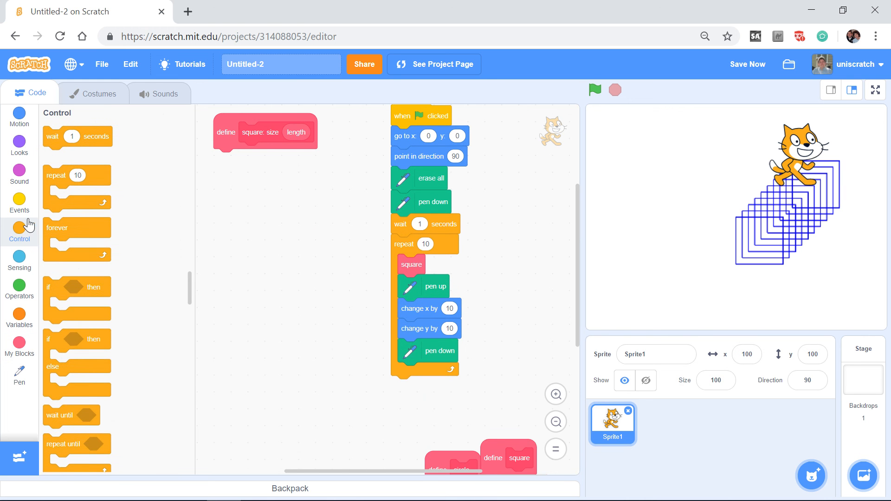
{"action": "left_click_drag", "start_coordinate": [77, 181], "coordinate": [247, 158]}
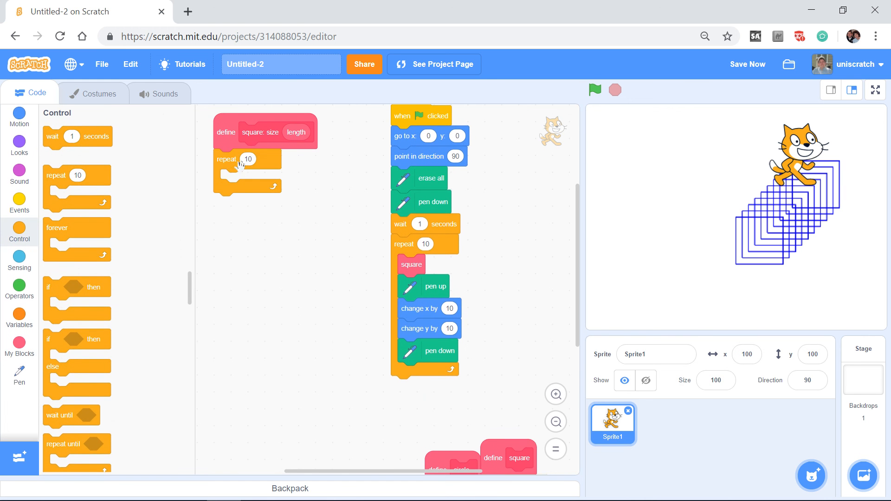
{"action": "mouse_move", "coordinate": [275, 190]}
{"action": "type", "text": "4"}
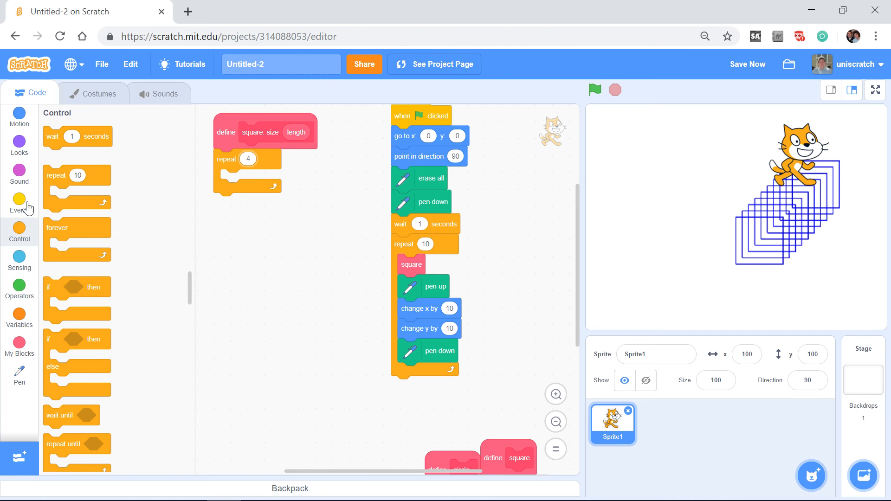
{"action": "left_click", "coordinate": [18, 116]}
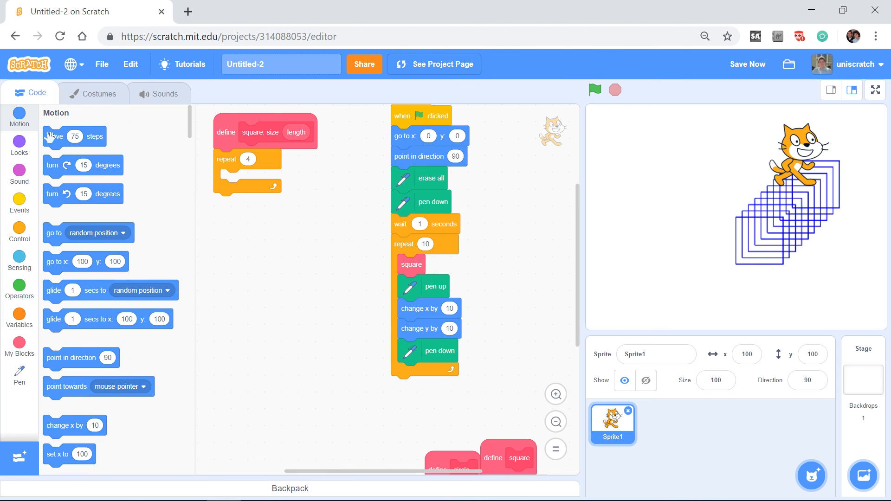
{"action": "left_click_drag", "start_coordinate": [74, 135], "coordinate": [250, 179]}
{"action": "type", "text": "90"}
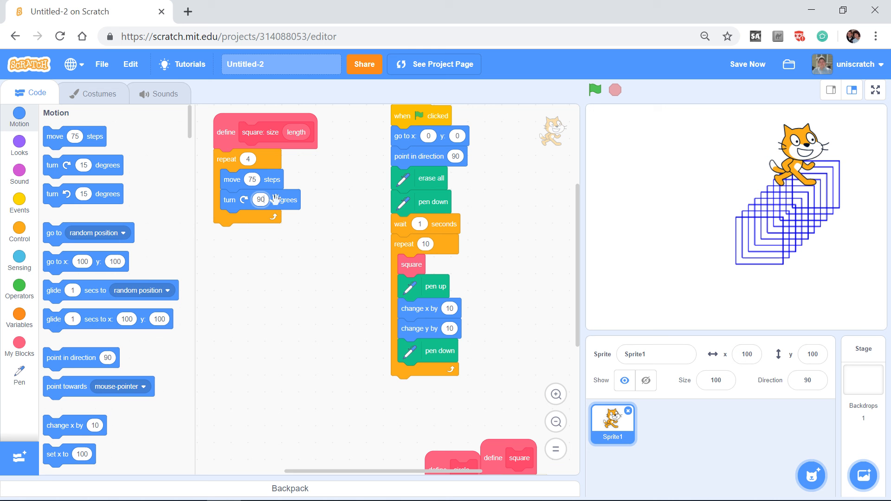
{"action": "mouse_move", "coordinate": [280, 262]}
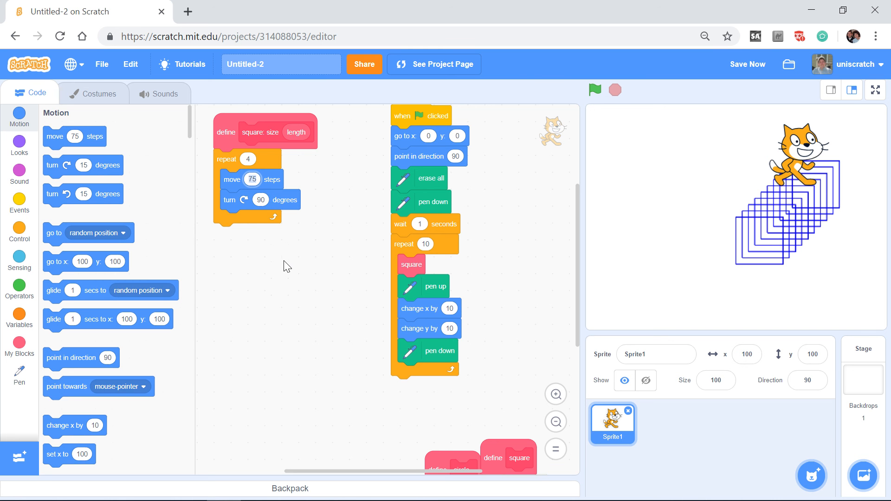
{"action": "mouse_move", "coordinate": [290, 330]}
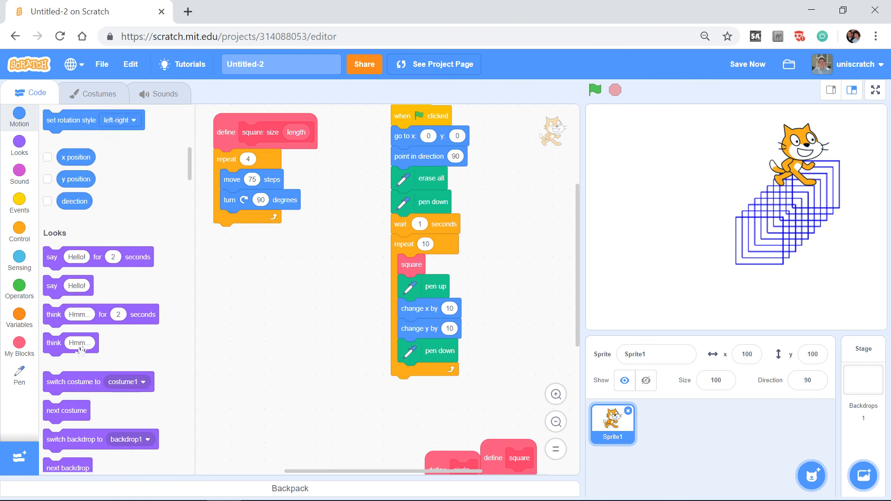
- Place a 'square: size 150' block and use the length input as the definition's move distance
{"action": "left_click", "coordinate": [18, 256]}
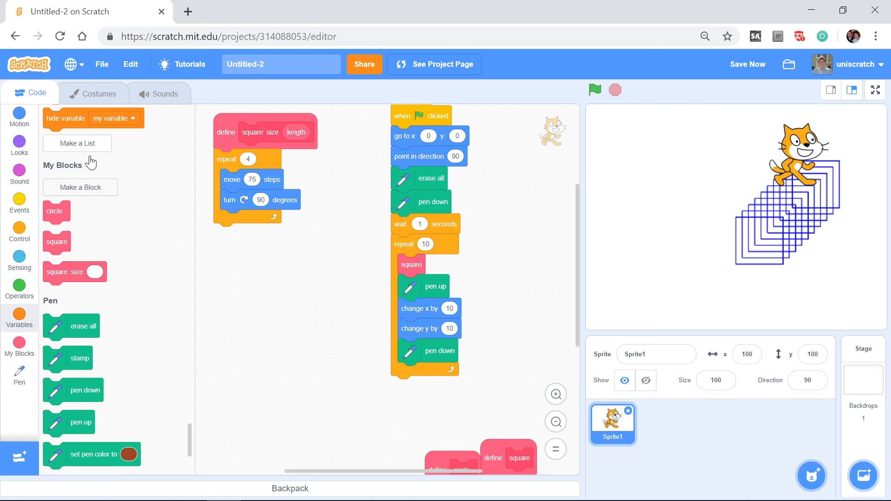
{"action": "left_click_drag", "start_coordinate": [74, 272], "coordinate": [256, 271]}
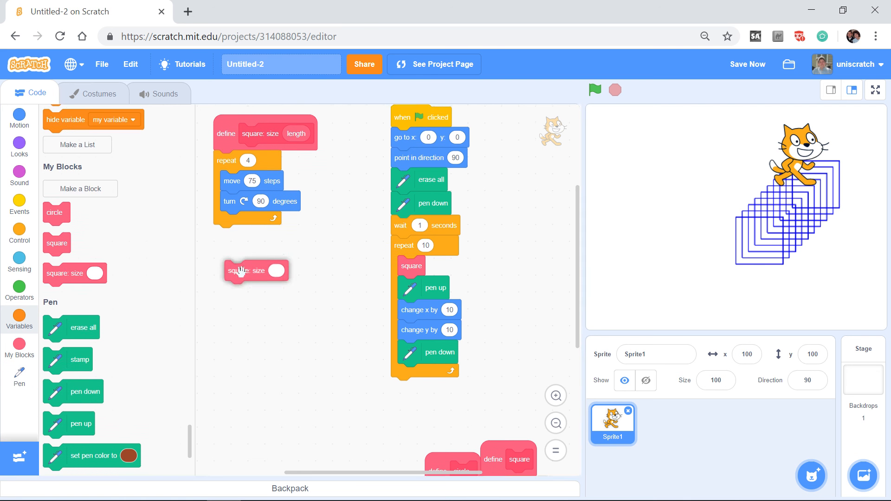
{"action": "mouse_move", "coordinate": [383, 370]}
{"action": "type", "text": "150"}
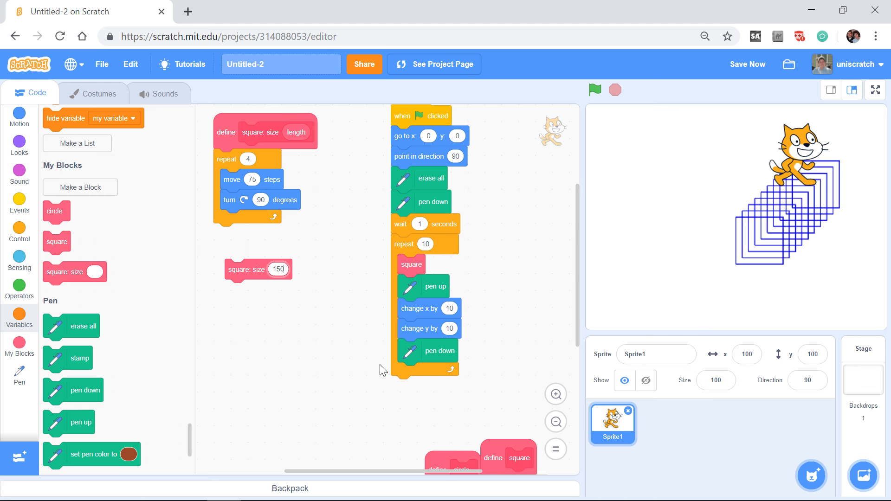
{"action": "mouse_move", "coordinate": [273, 271]}
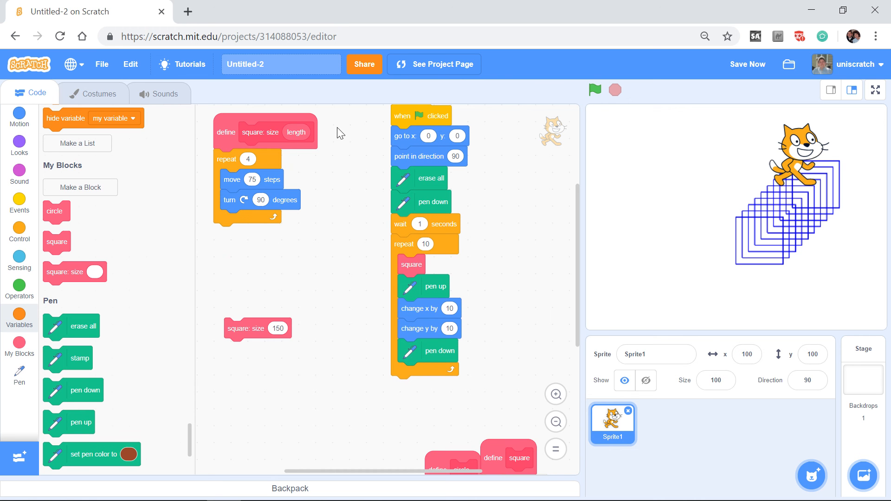
{"action": "mouse_move", "coordinate": [228, 134]}
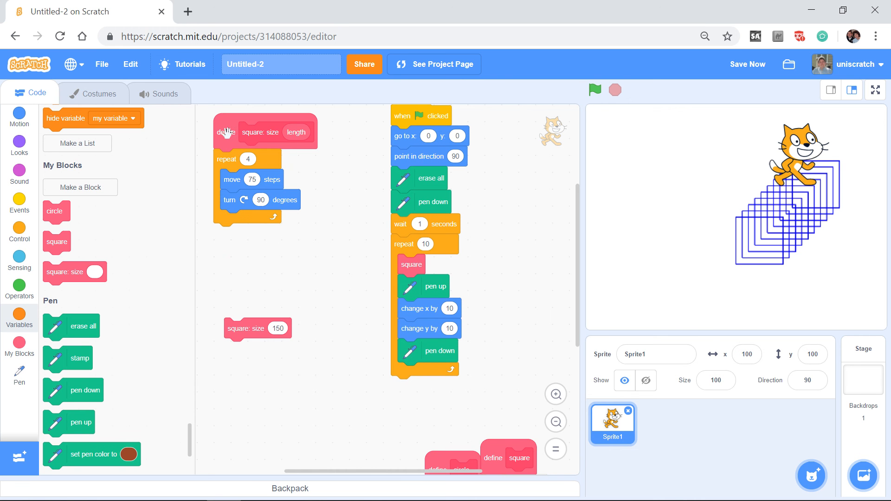
{"action": "mouse_move", "coordinate": [277, 132]}
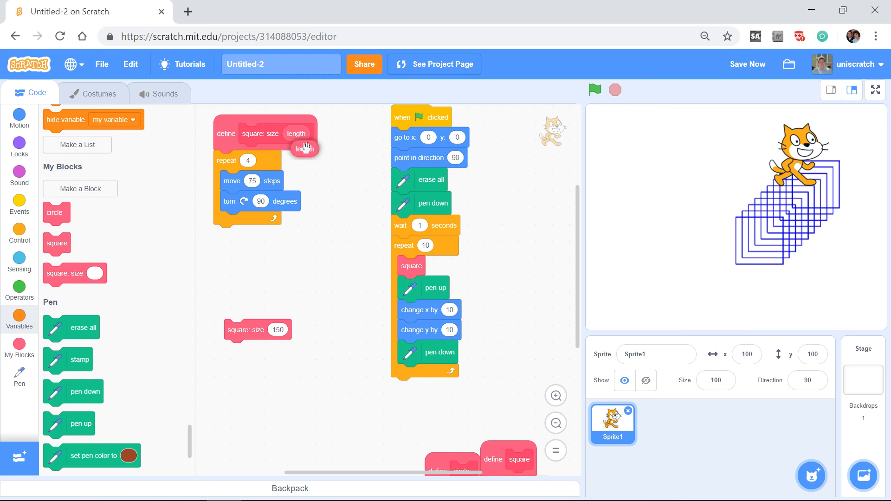
{"action": "left_click_drag", "start_coordinate": [306, 148], "coordinate": [330, 176]}
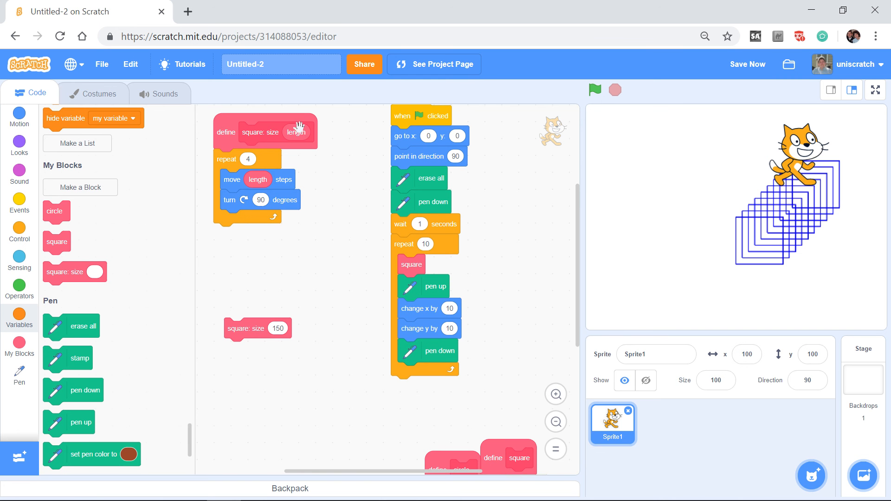
{"action": "mouse_move", "coordinate": [276, 317]}
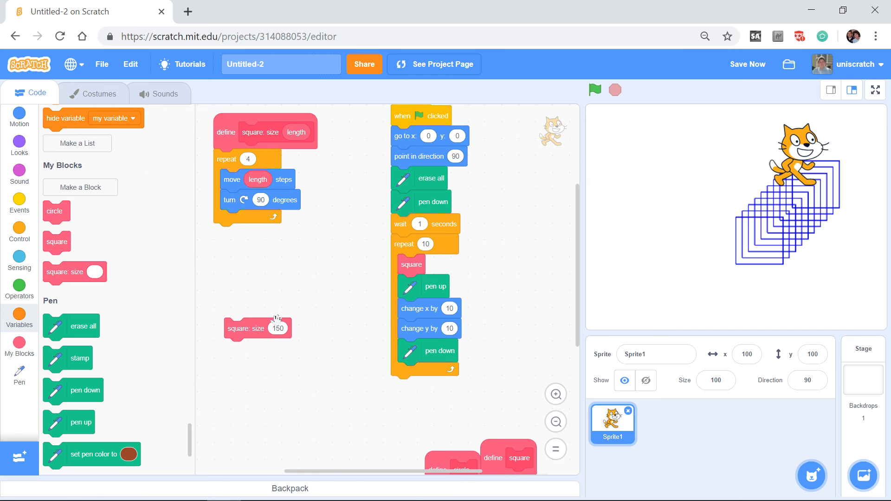
{"action": "mouse_move", "coordinate": [305, 129]}
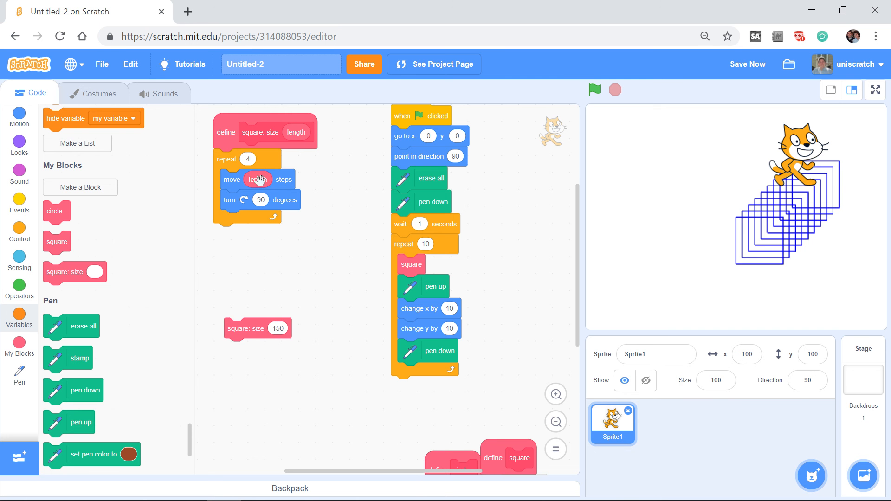
{"action": "mouse_move", "coordinate": [247, 334]}
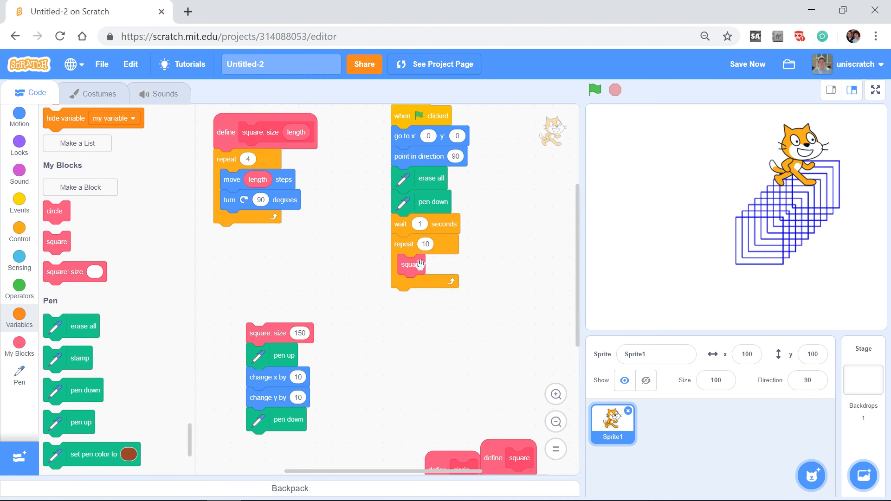
- Replace the old square call in the repeat loop with the 'square: size' stack and run it
{"action": "left_click_drag", "start_coordinate": [409, 265], "coordinate": [458, 410]}
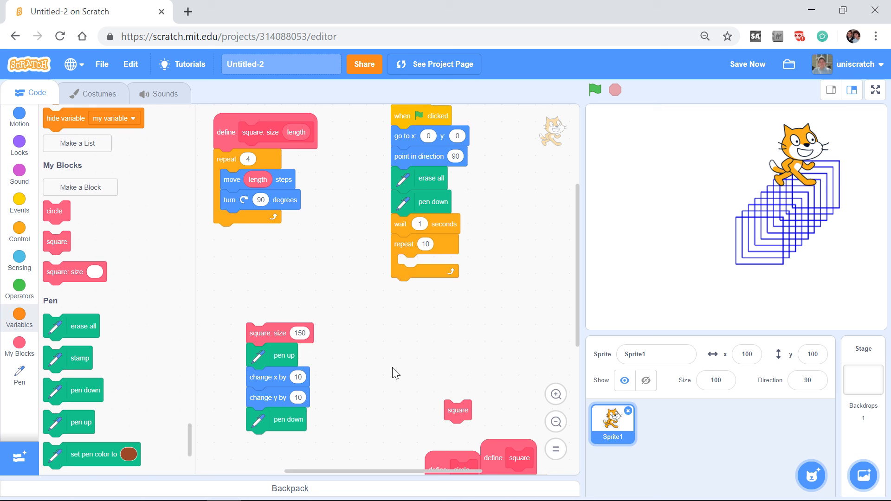
{"action": "mouse_move", "coordinate": [322, 353]}
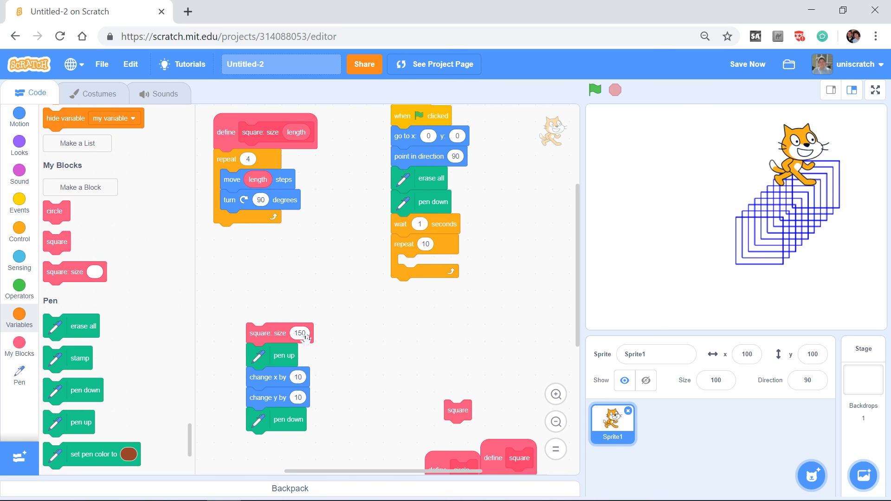
{"action": "left_click_drag", "start_coordinate": [272, 334], "coordinate": [410, 263]}
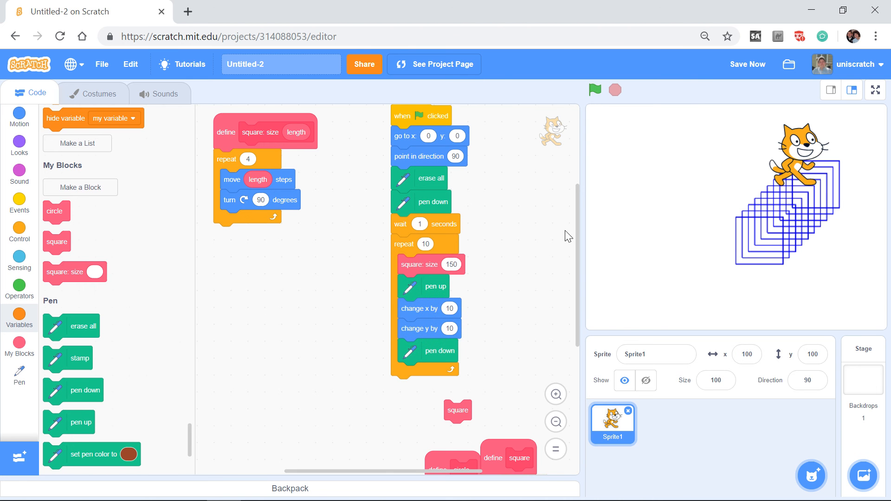
{"action": "left_click", "coordinate": [452, 265]}
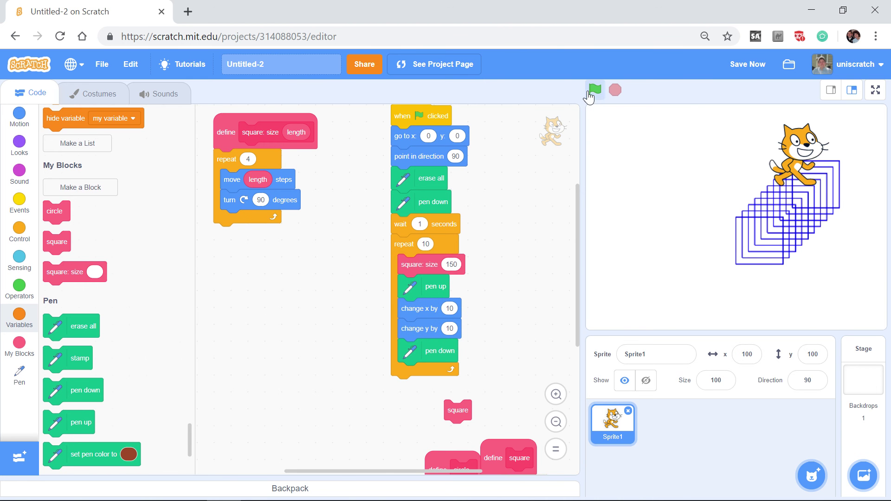
{"action": "left_click", "coordinate": [595, 90]}
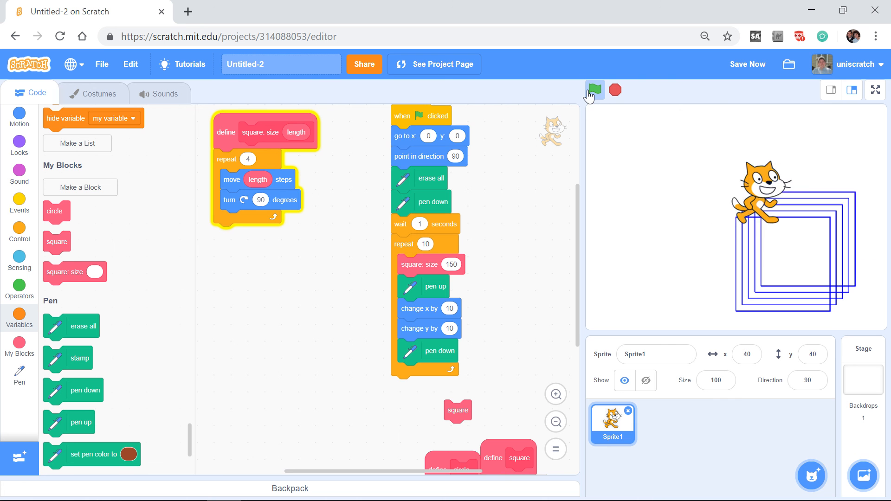
- Rerun the drawing with square size 100, then set the size to 15
{"action": "left_click", "coordinate": [595, 89]}
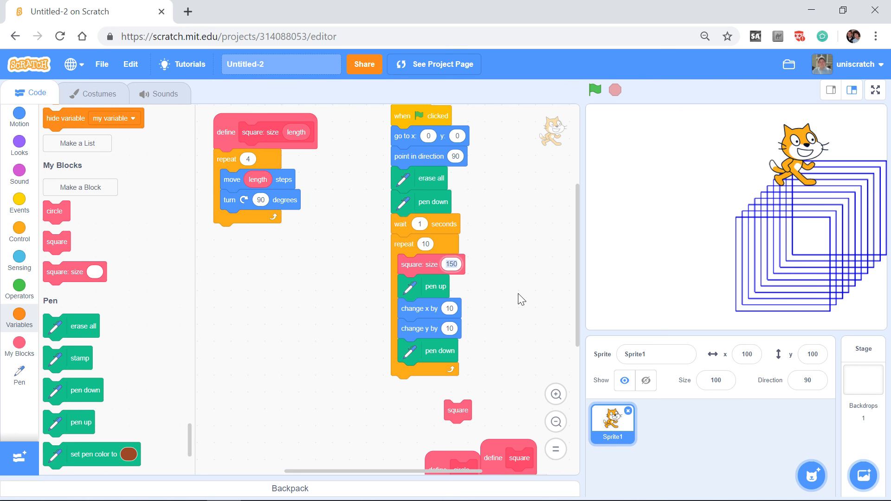
{"action": "type", "text": "100"}
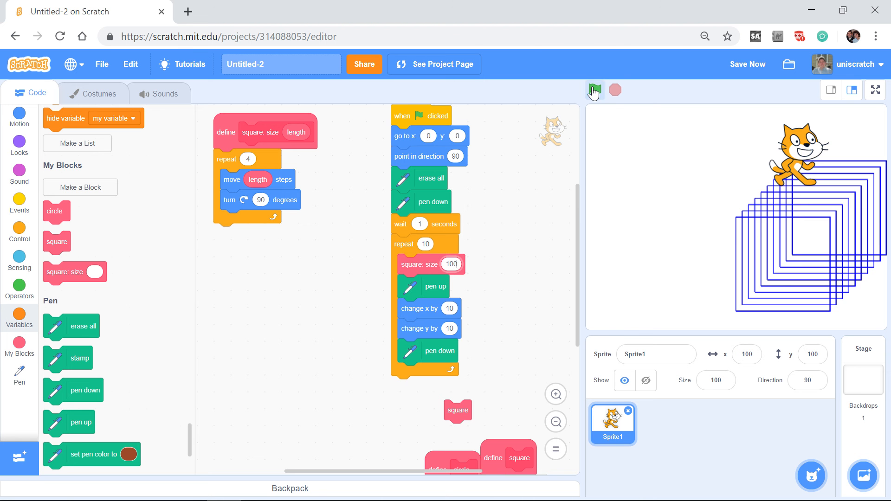
{"action": "left_click", "coordinate": [595, 90]}
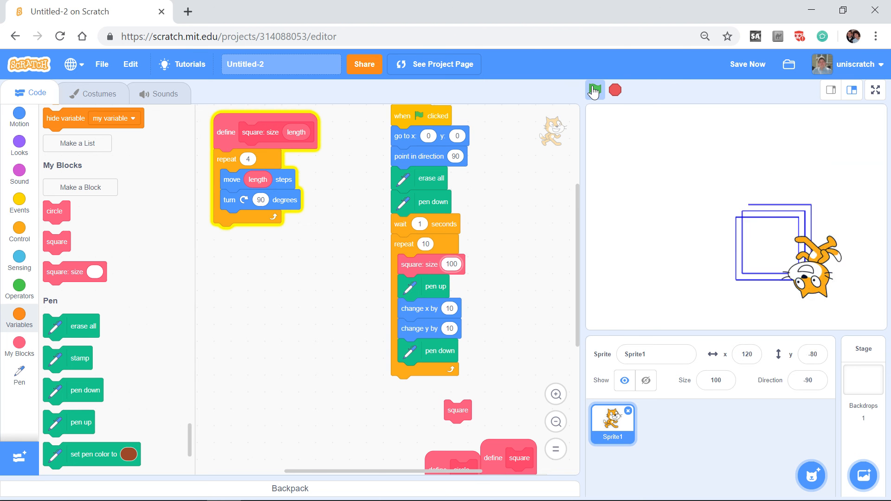
{"action": "left_click", "coordinate": [596, 90]}
{"action": "type", "text": "1"}
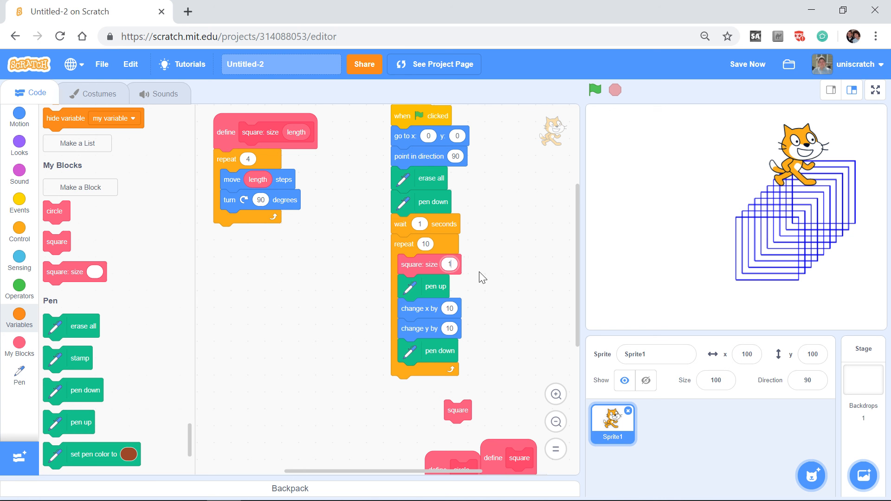
{"action": "left_click", "coordinate": [594, 90]}
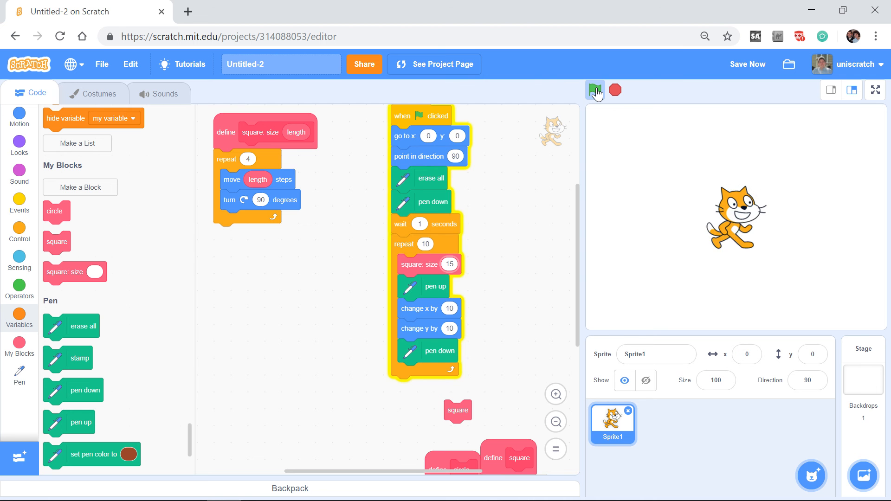
{"action": "left_click", "coordinate": [595, 90]}
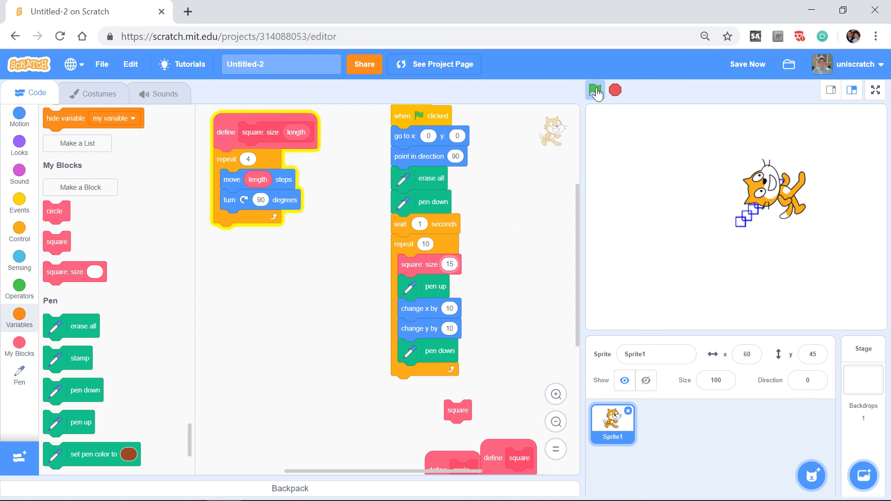
{"action": "left_click", "coordinate": [595, 90]}
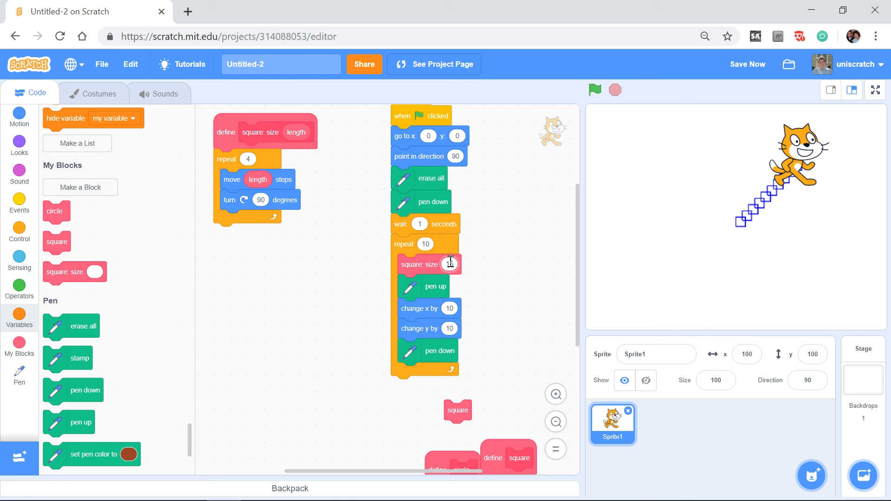
{"action": "type", "text": "15"}
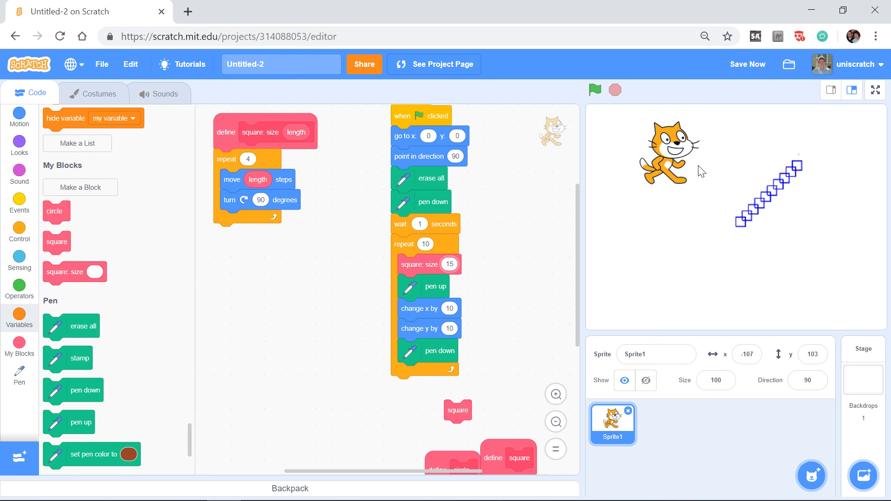
{"action": "mouse_move", "coordinate": [667, 214]}
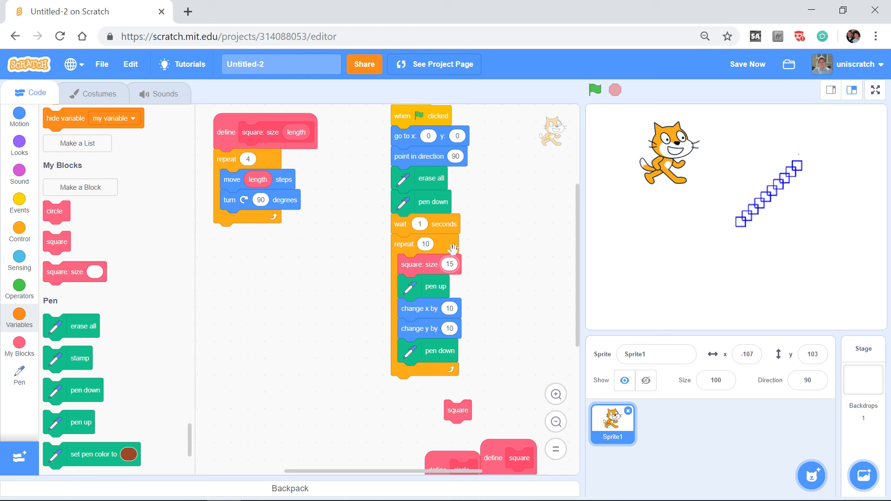
{"action": "mouse_move", "coordinate": [26, 232]}
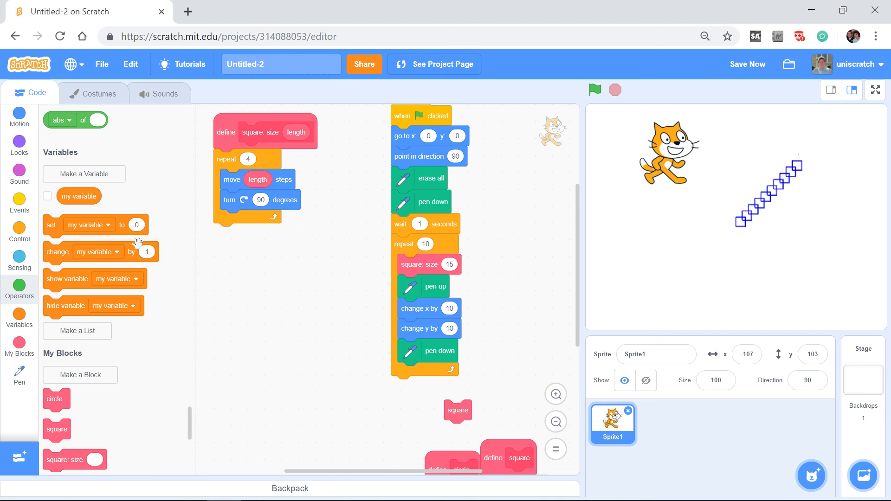
- Create a 'size' variable, set it to 20 before the loop as the square size, and run
{"action": "left_click", "coordinate": [84, 173]}
{"action": "type", "text": "size"}
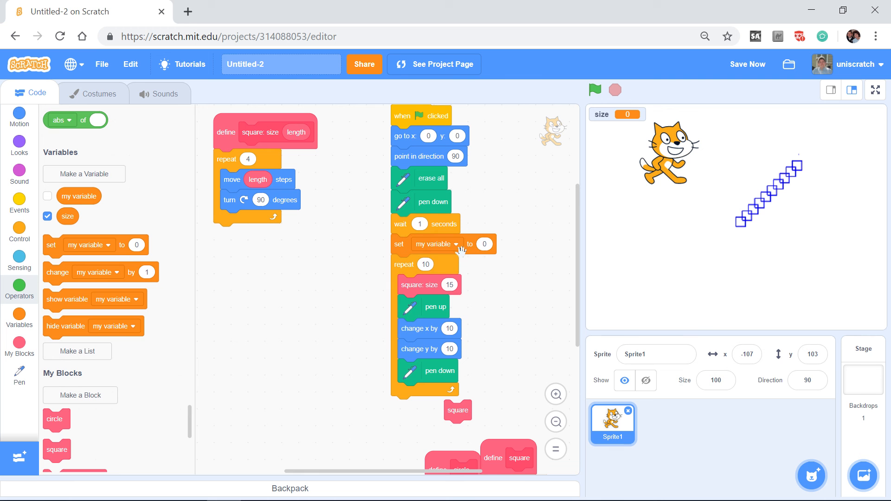
{"action": "left_click", "coordinate": [458, 244]}
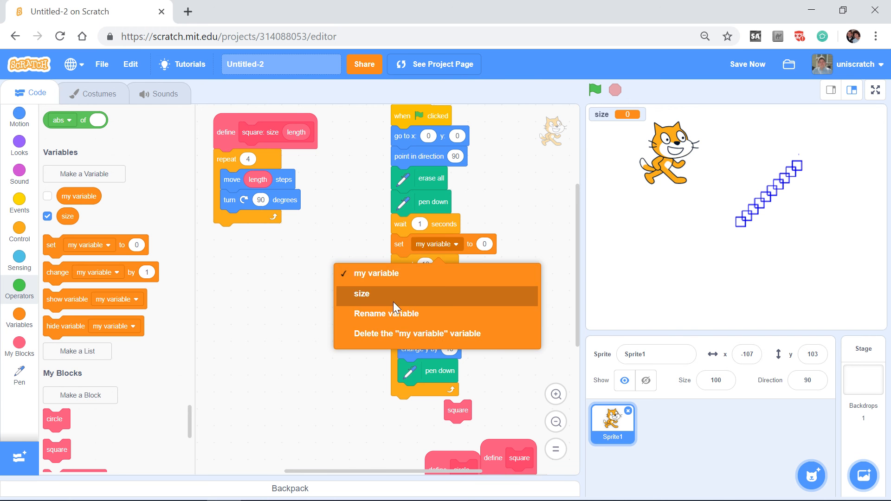
{"action": "left_click", "coordinate": [362, 293]}
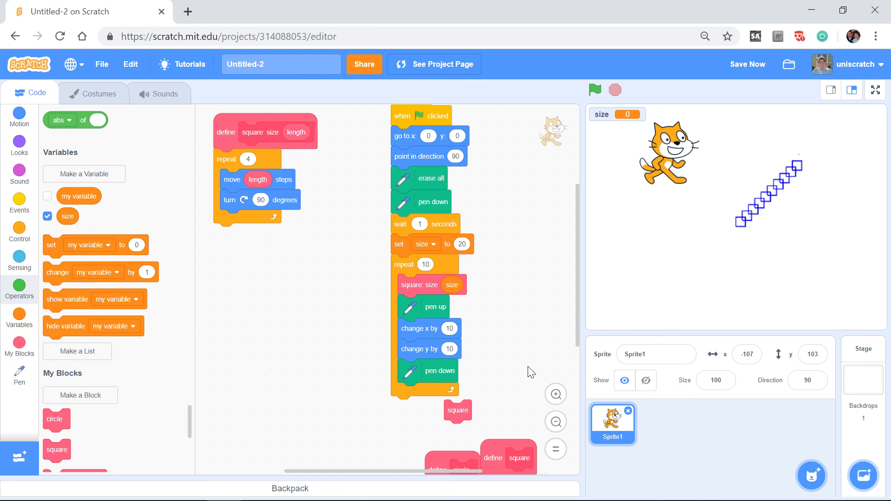
{"action": "mouse_move", "coordinate": [579, 119]}
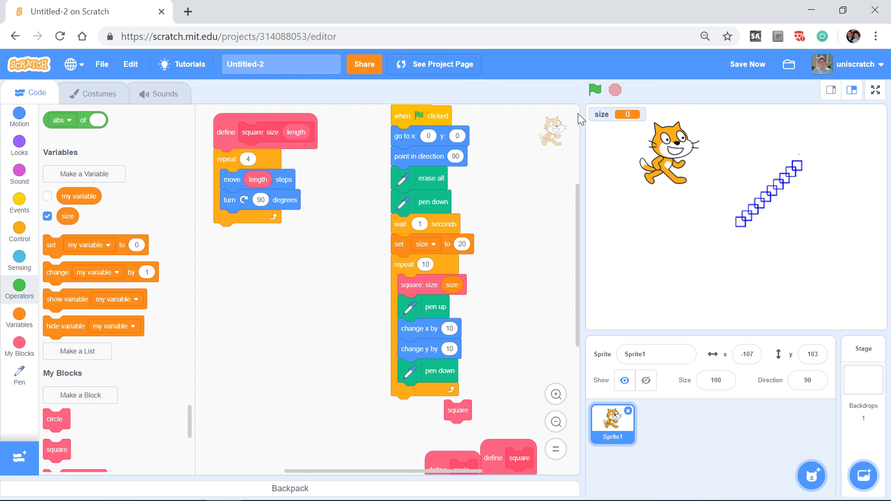
{"action": "left_click", "coordinate": [596, 90]}
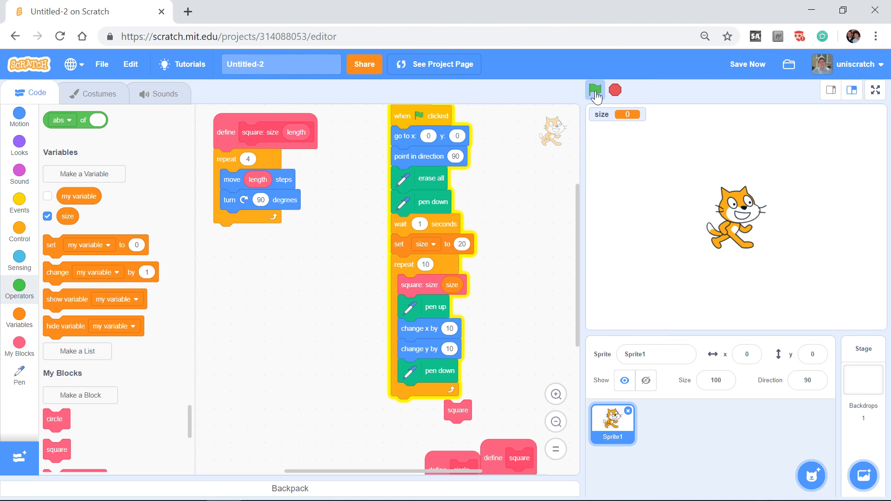
{"action": "left_click", "coordinate": [595, 89]}
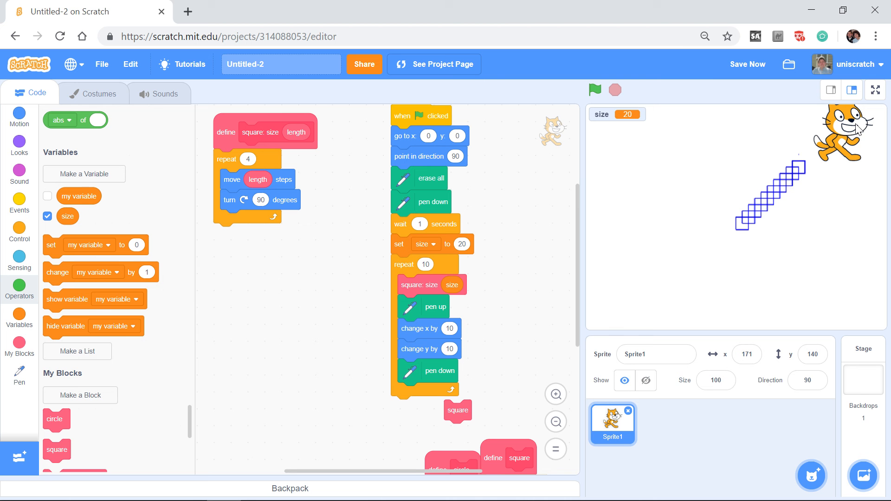
{"action": "mouse_move", "coordinate": [665, 350]}
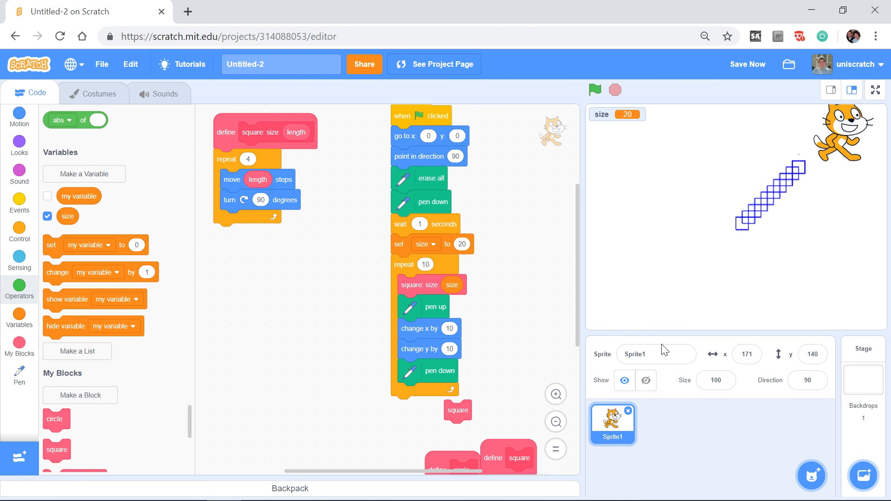
{"action": "mouse_move", "coordinate": [83, 254]}
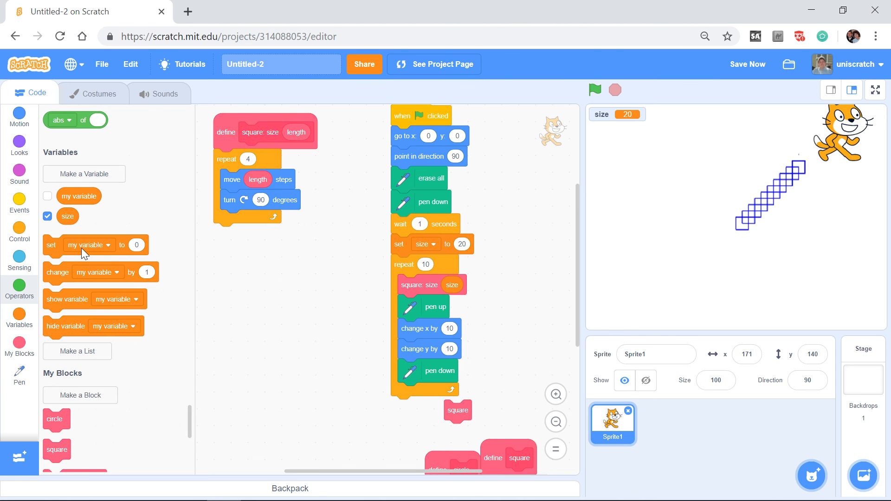
- Add 'change size by 10' at the end of the repeat loop and run to draw growing squares
{"action": "left_click_drag", "start_coordinate": [100, 272], "coordinate": [384, 338]}
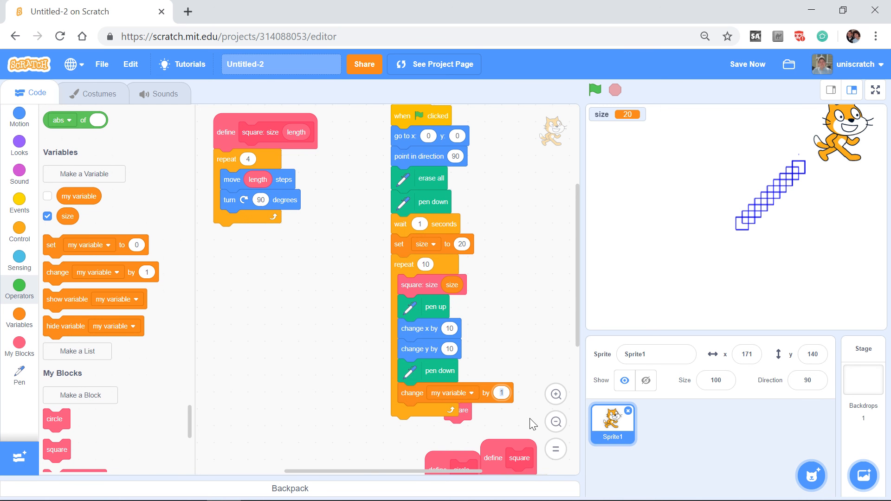
{"action": "left_click", "coordinate": [470, 392]}
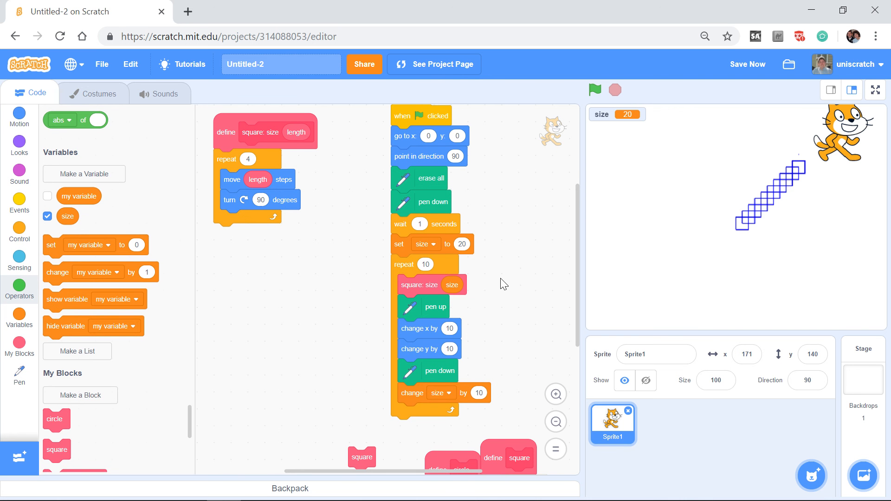
{"action": "left_click", "coordinate": [595, 90]}
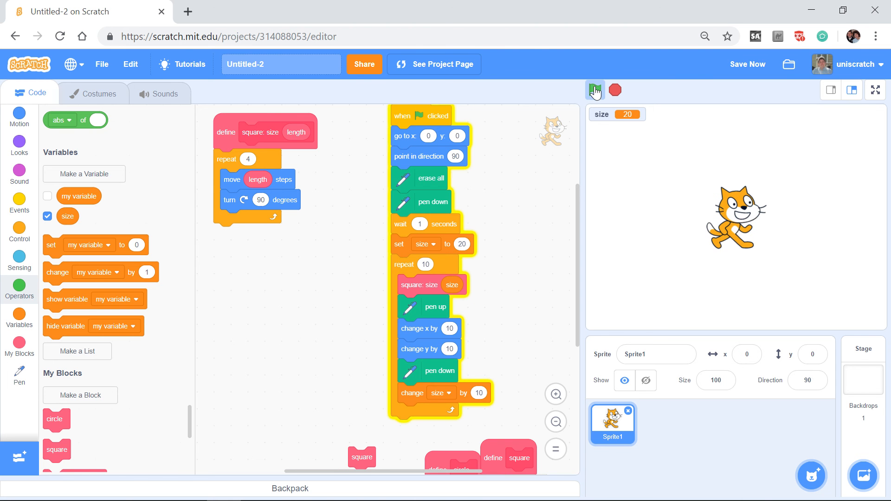
{"action": "left_click", "coordinate": [595, 90]}
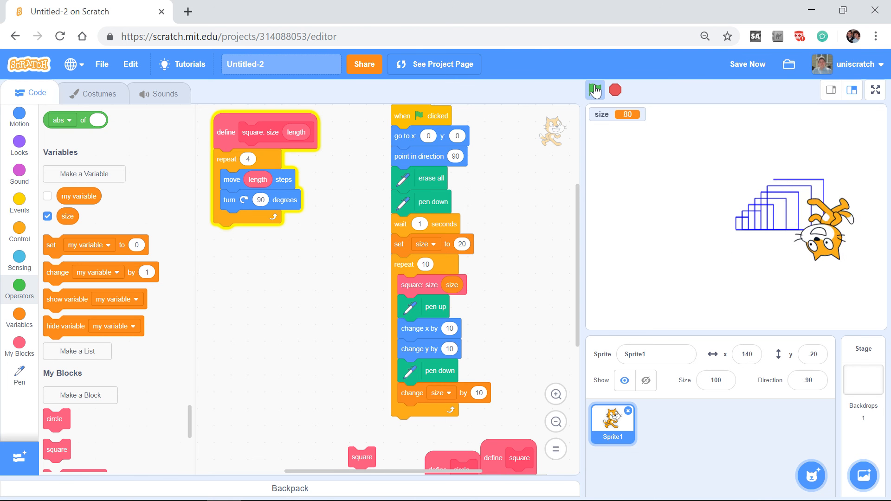
{"action": "left_click", "coordinate": [595, 90]}
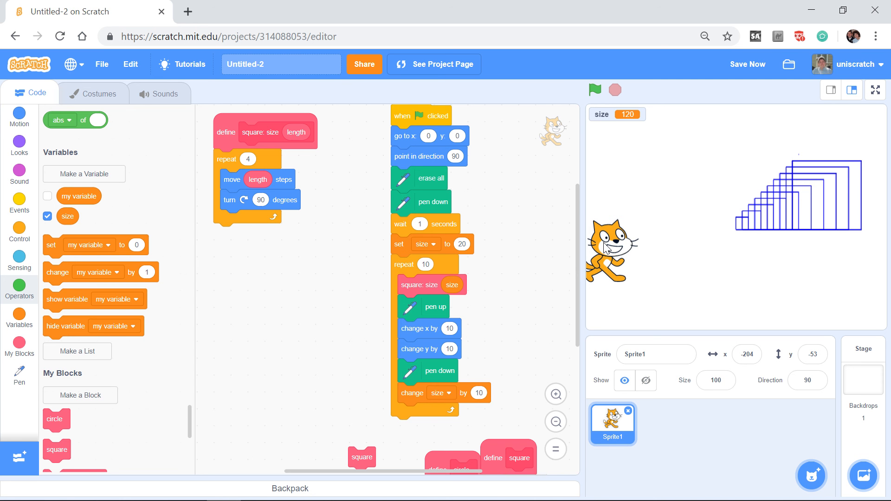
{"action": "mouse_move", "coordinate": [423, 320]}
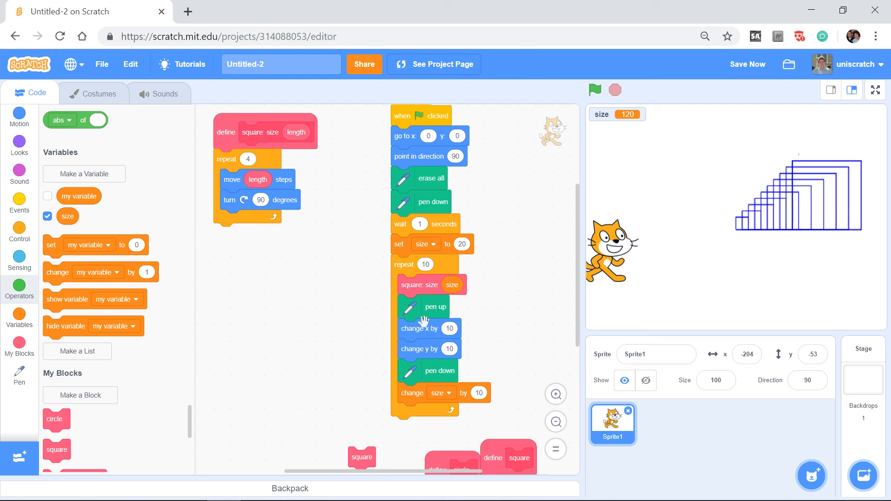
- Set the loop's x offset to -5 and y offset to 5, then run to draw concentric squares
{"action": "left_click", "coordinate": [450, 329]}
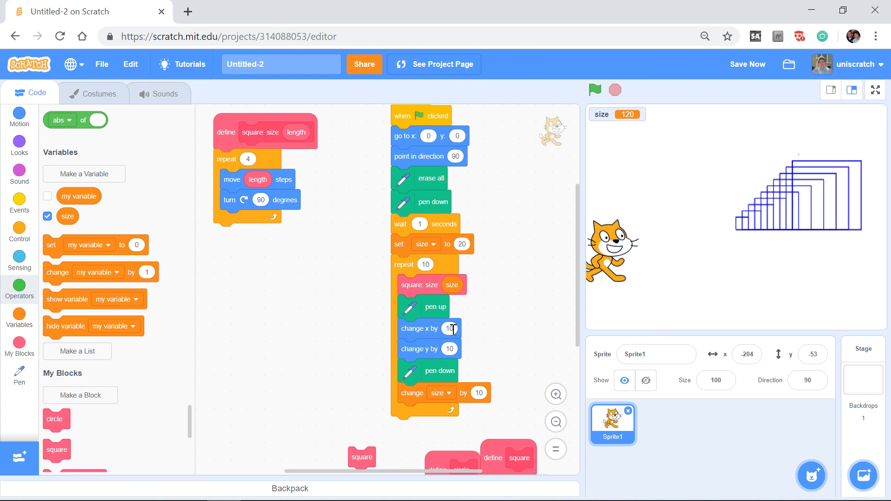
{"action": "type", "text": "-10"}
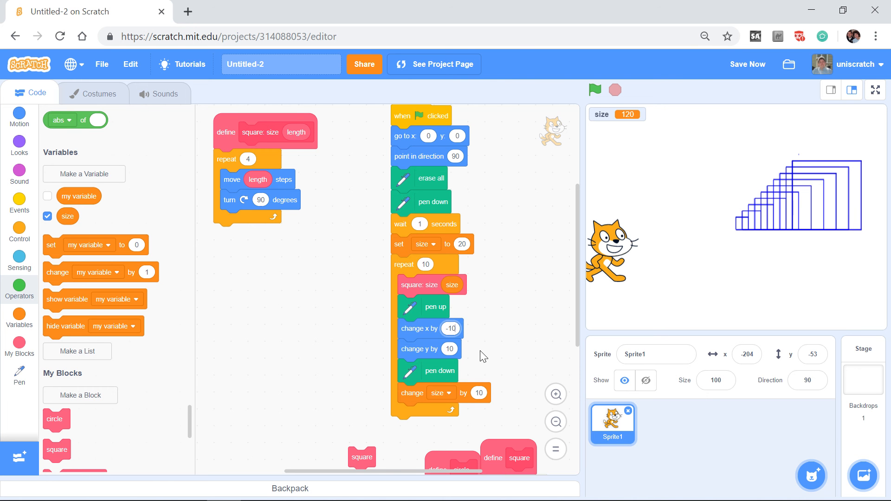
{"action": "left_click", "coordinate": [450, 329]}
{"action": "type", "text": "5"}
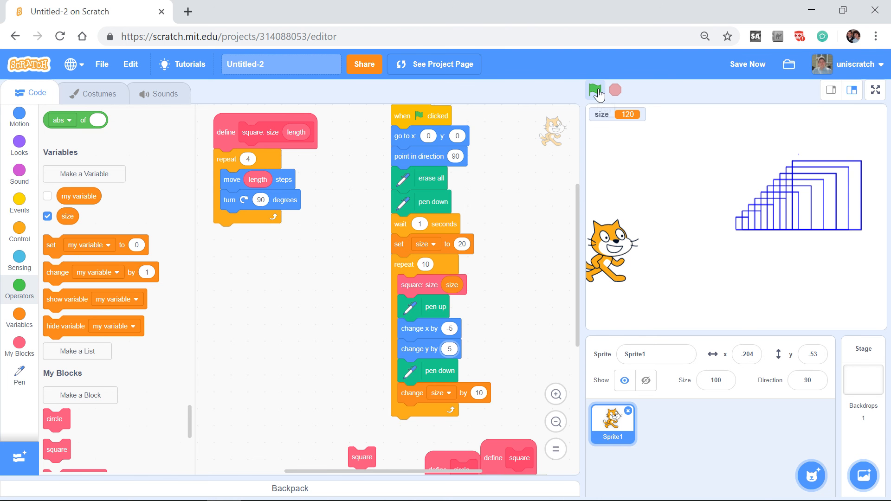
{"action": "left_click", "coordinate": [596, 90]}
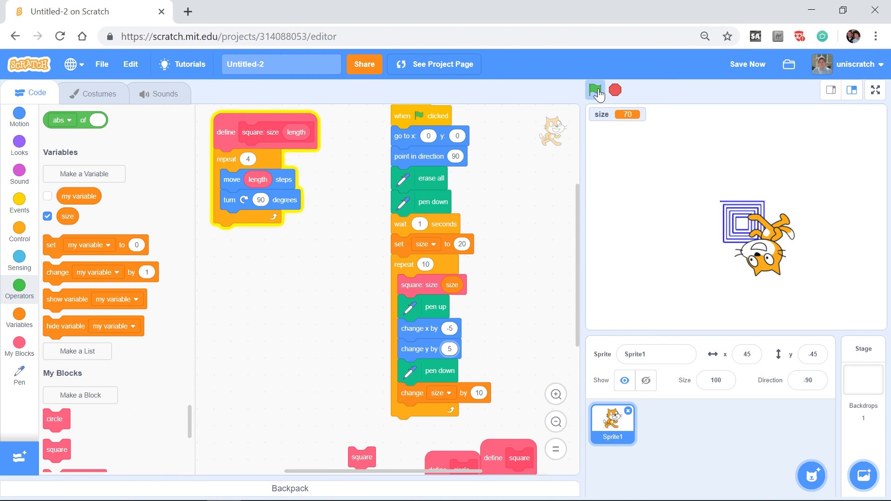
{"action": "left_click", "coordinate": [595, 90]}
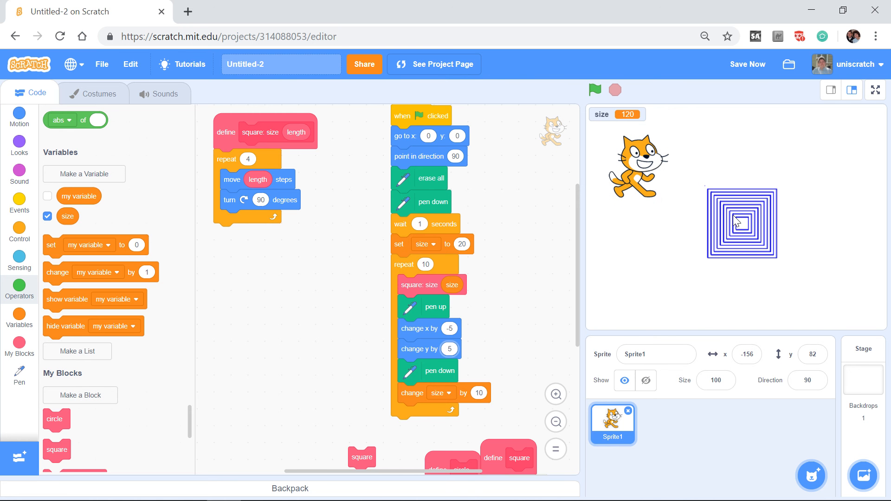
{"action": "mouse_move", "coordinate": [754, 218]}
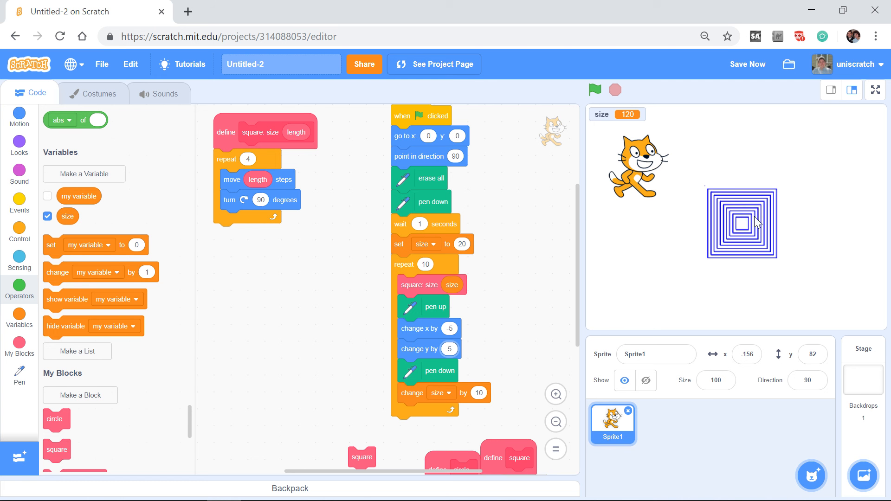
{"action": "mouse_move", "coordinate": [747, 243]}
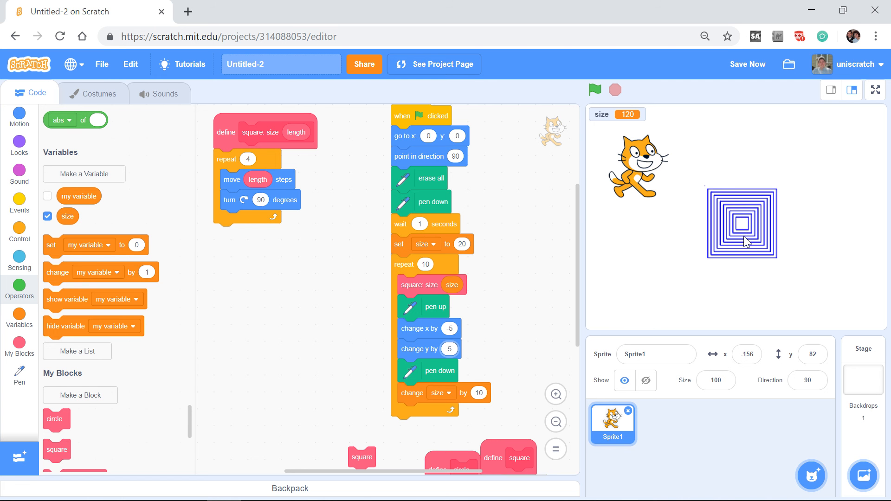
{"action": "mouse_move", "coordinate": [475, 332]}
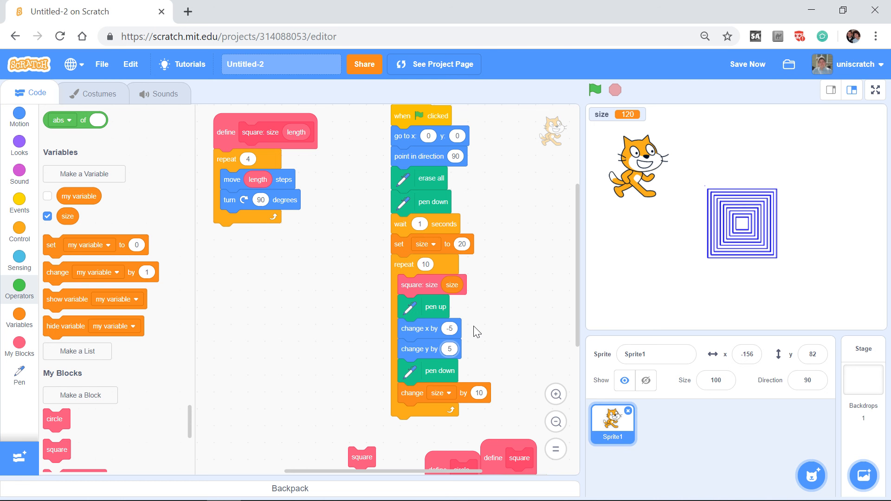
{"action": "mouse_move", "coordinate": [290, 145]}
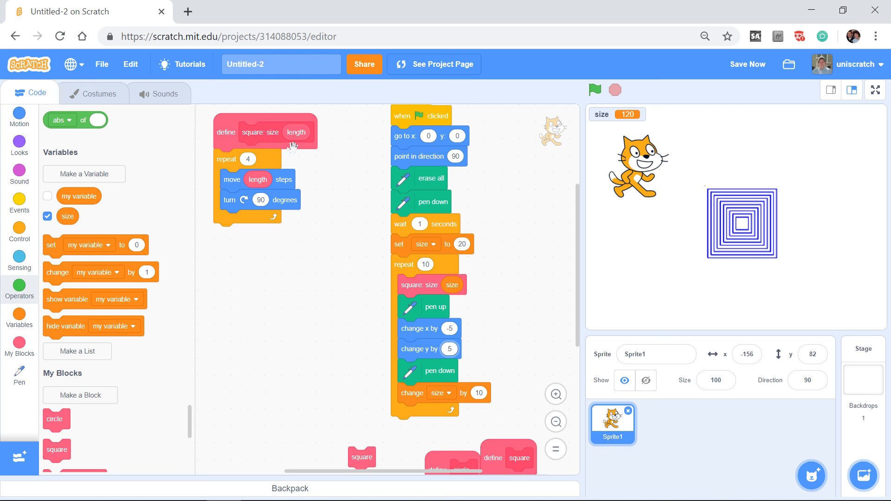
{"action": "mouse_move", "coordinate": [293, 134]}
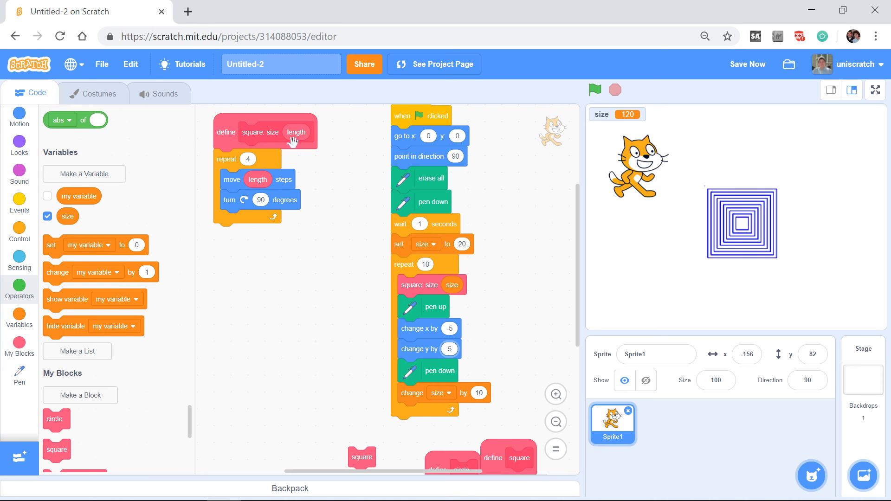